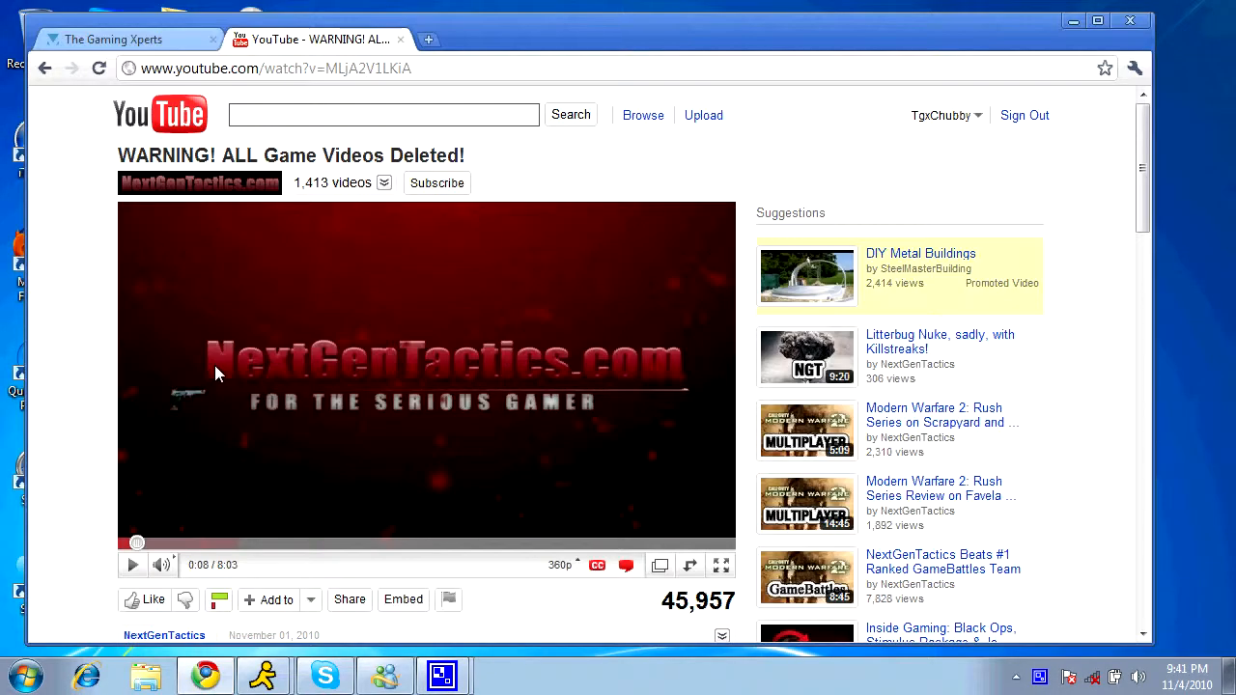
mouse_move(290, 155)
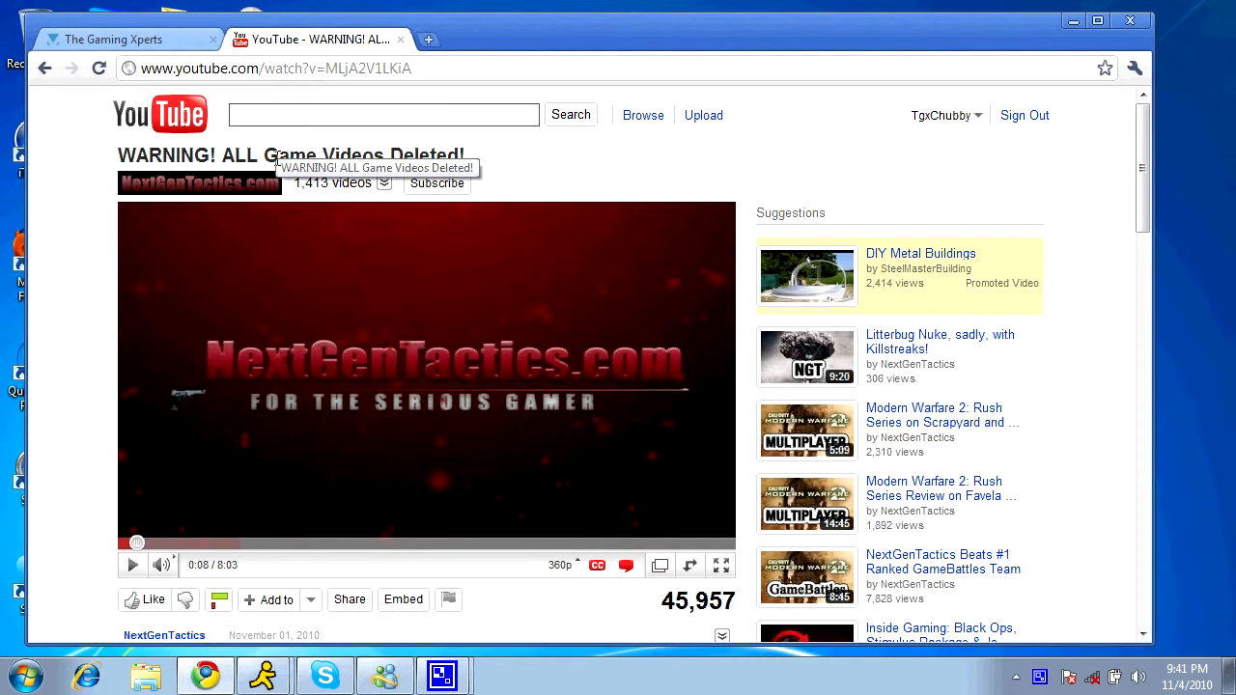
mouse_move(133, 600)
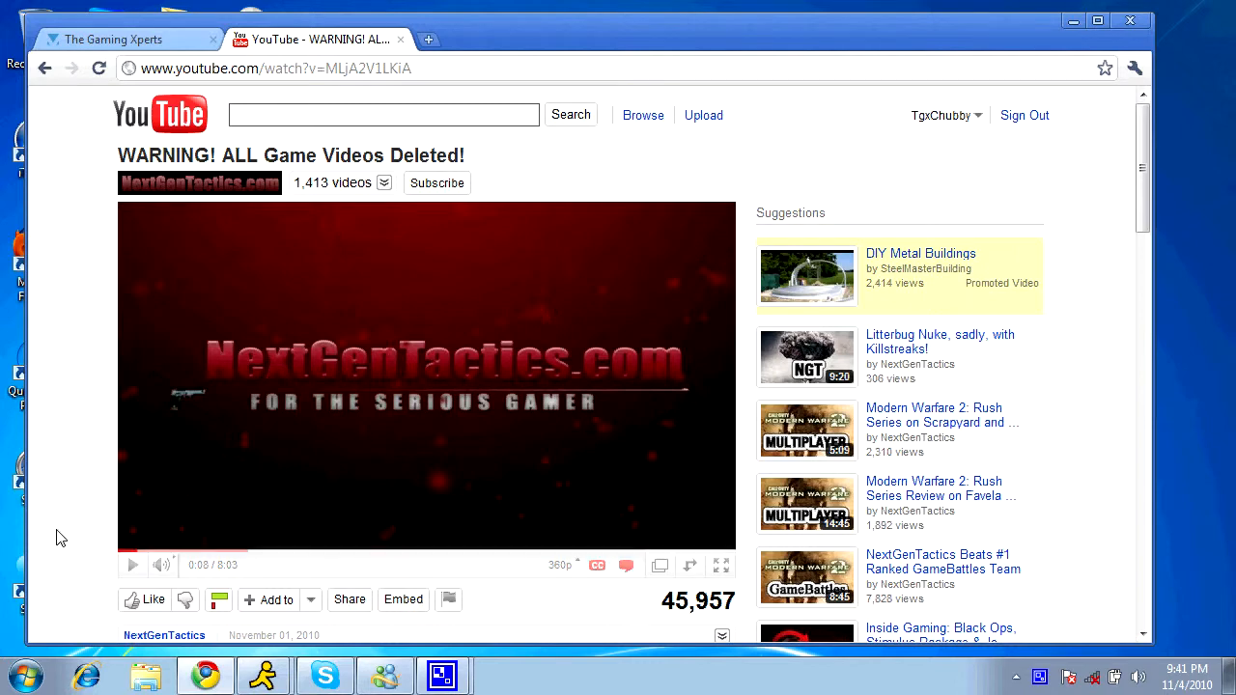
In a new tab, search 'black ops launch trailer' and open the Call of Duty: Black Ops Launch Trailer.
scroll(down, 3)
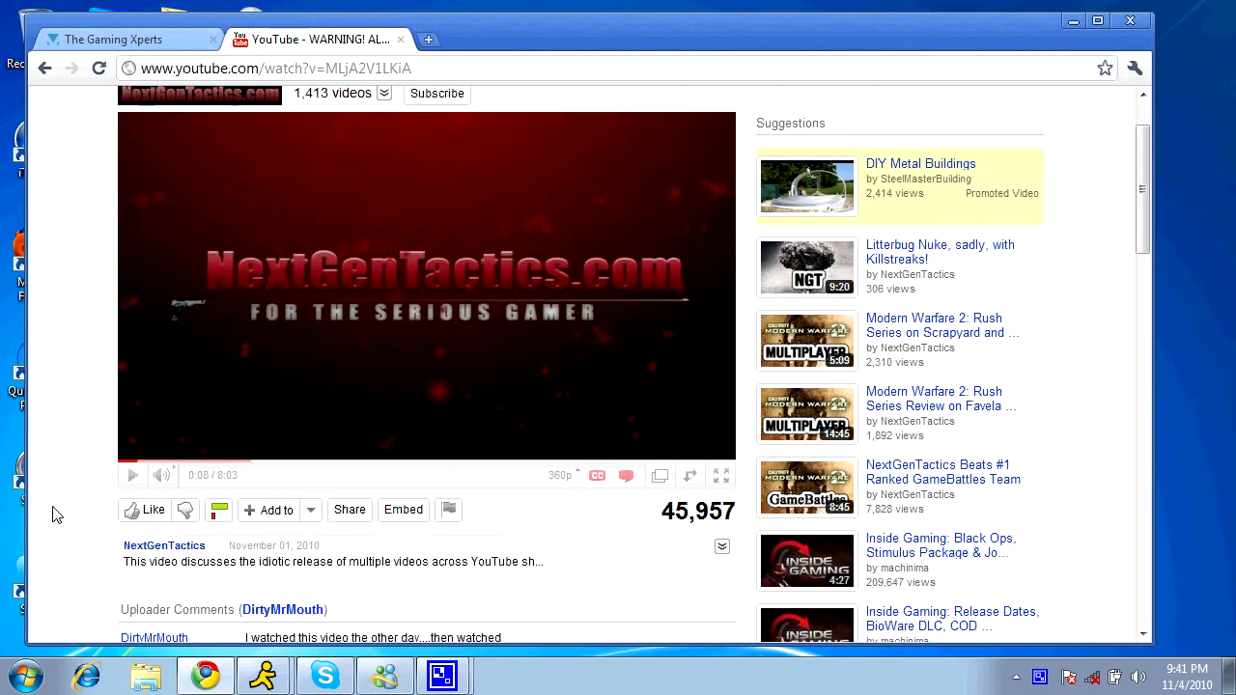
scroll(up, 3)
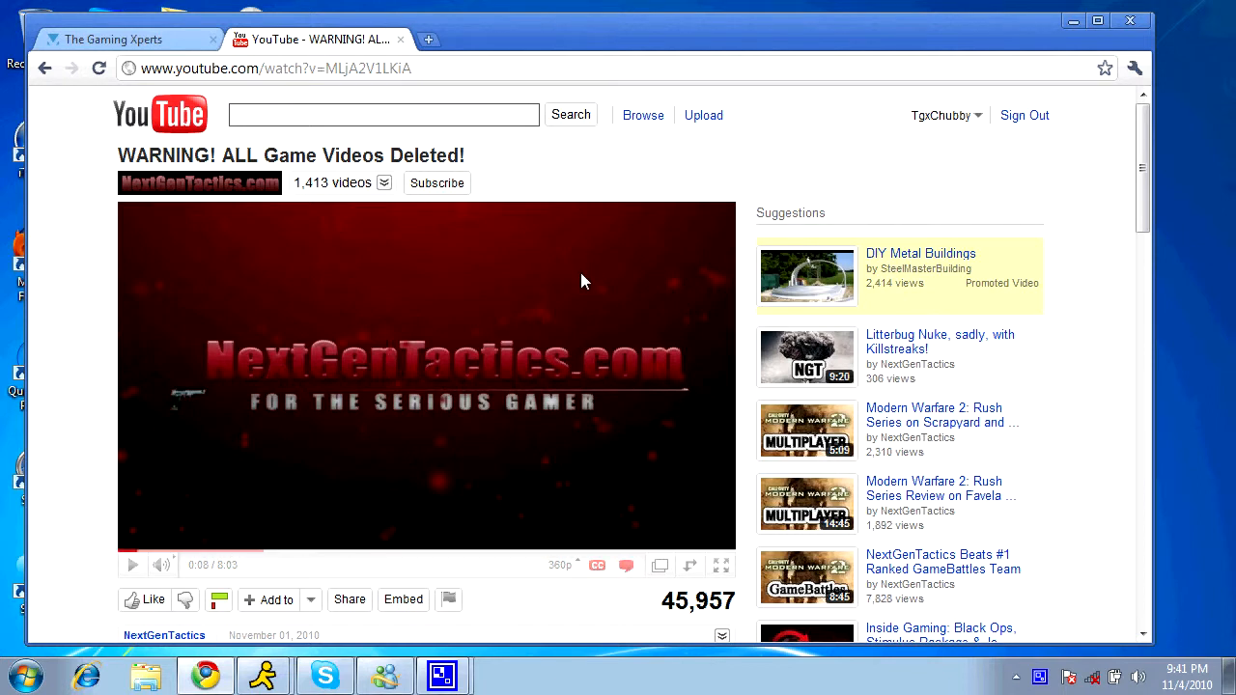
mouse_move(318, 238)
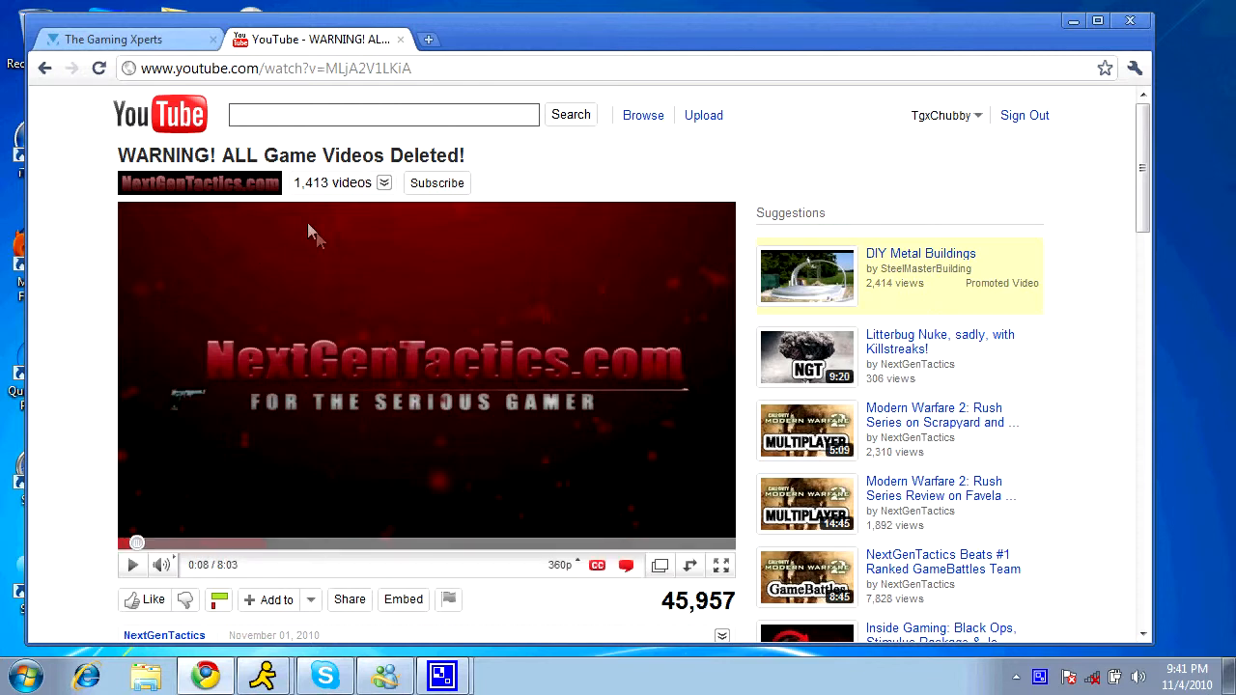
mouse_move(328, 234)
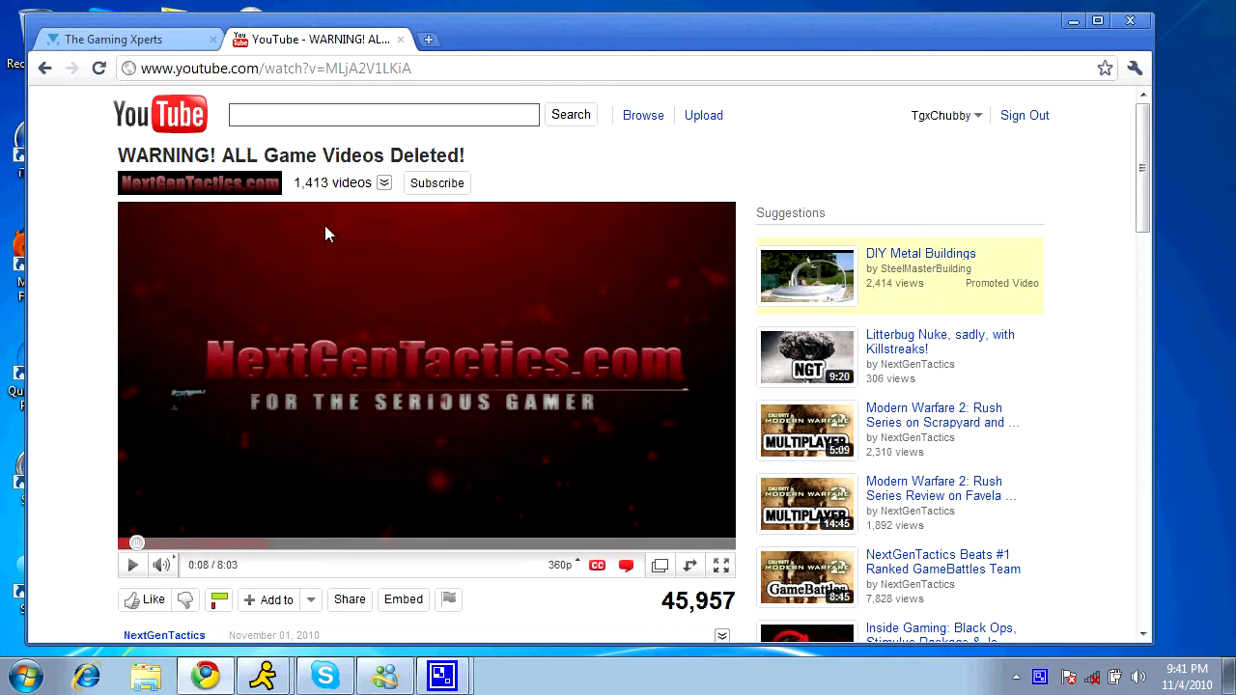
mouse_move(698, 413)
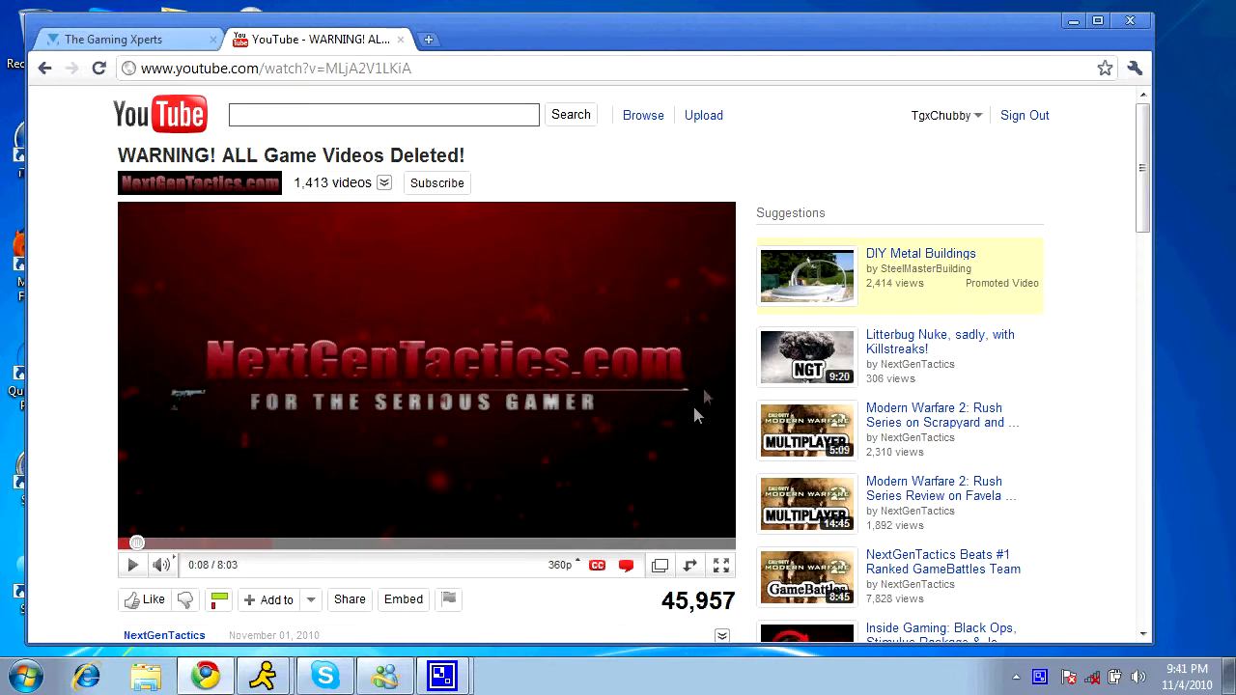
mouse_move(637, 312)
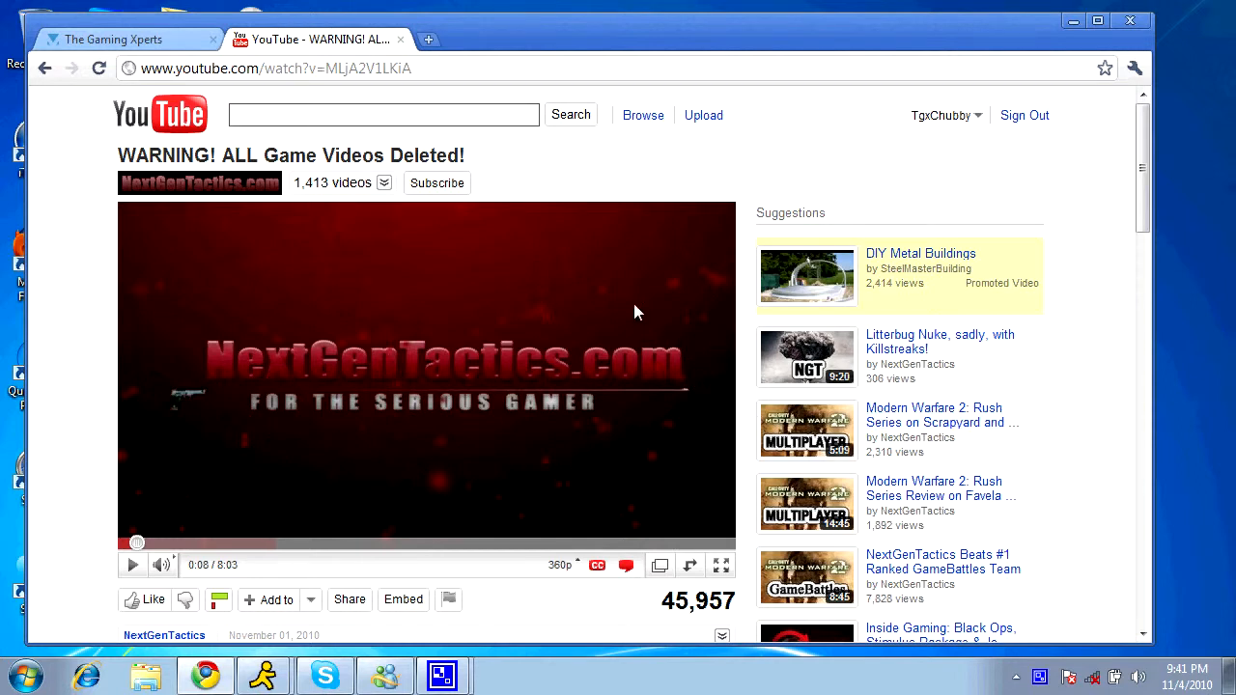
mouse_move(167, 435)
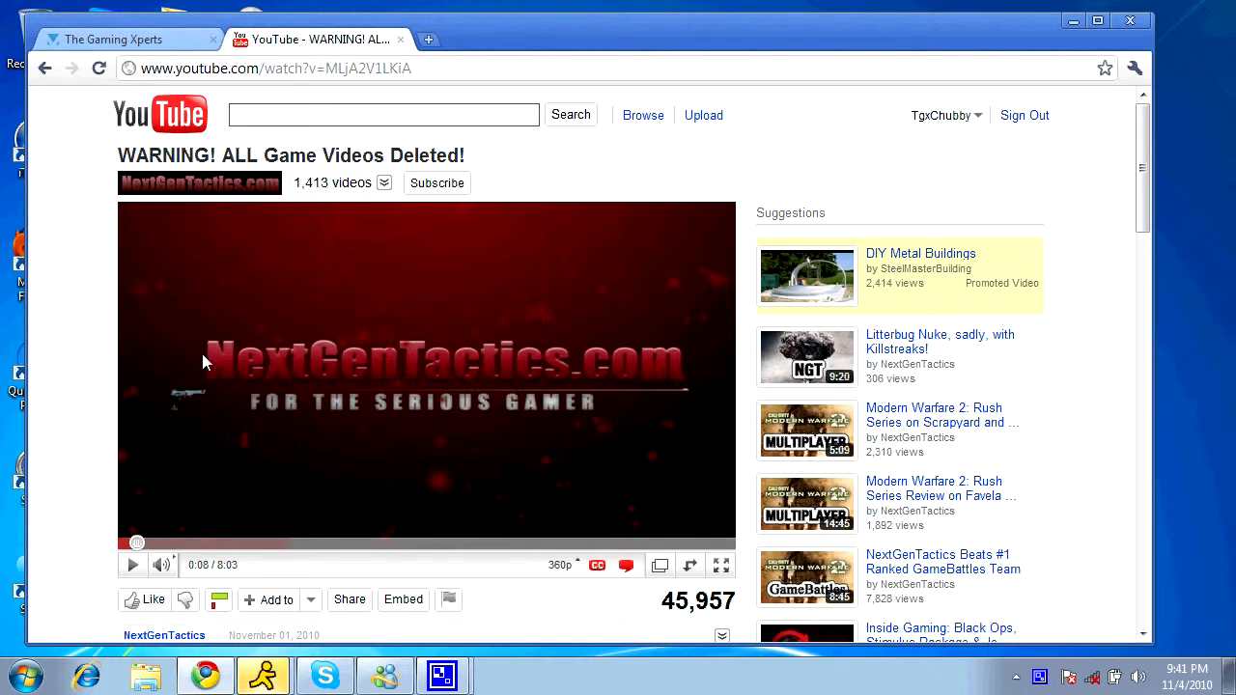
mouse_move(191, 432)
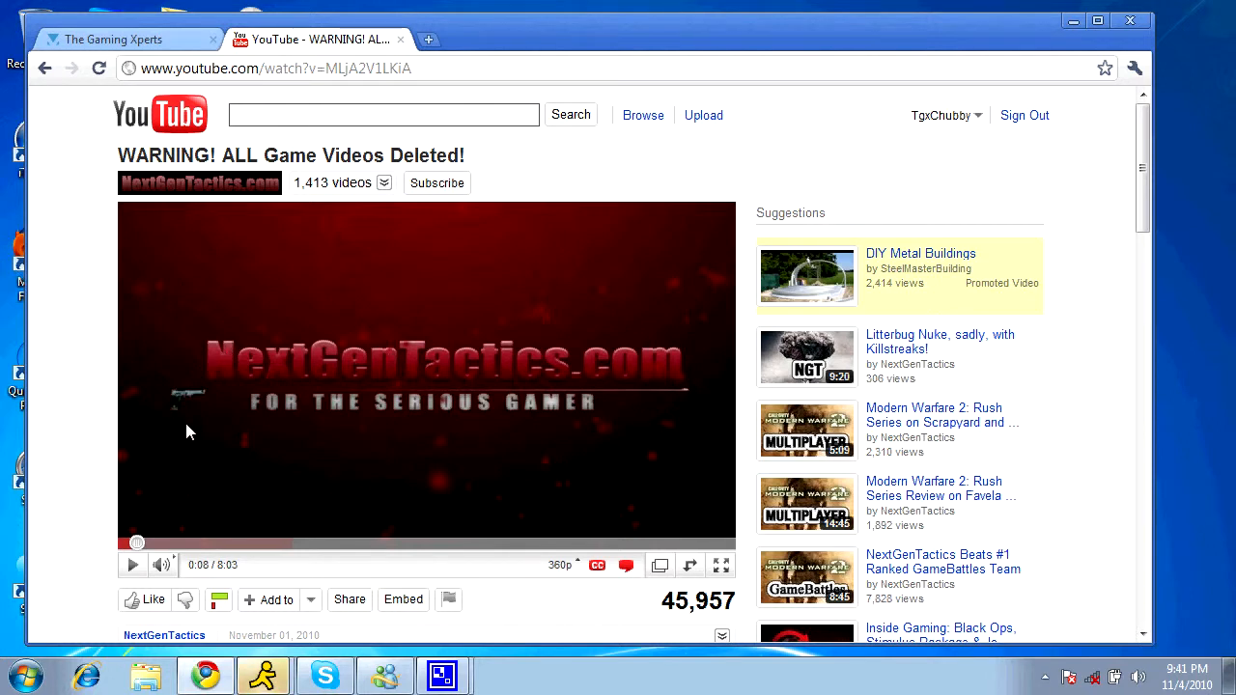
mouse_move(167, 418)
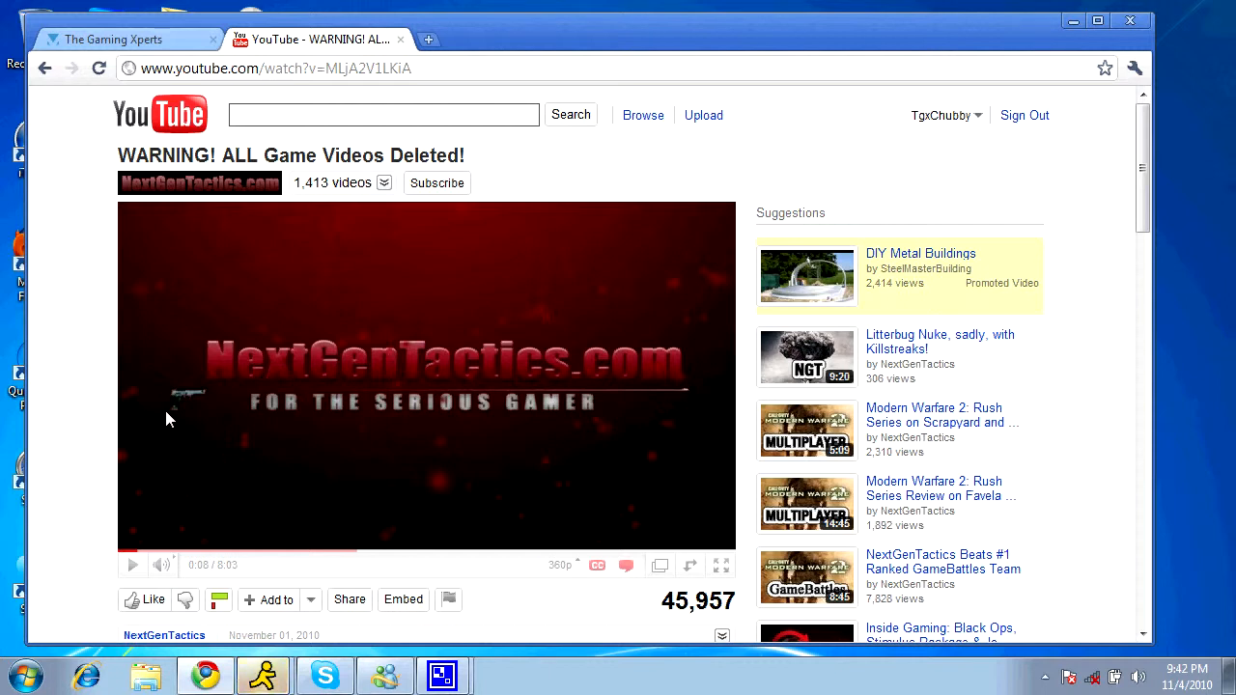
mouse_move(55, 406)
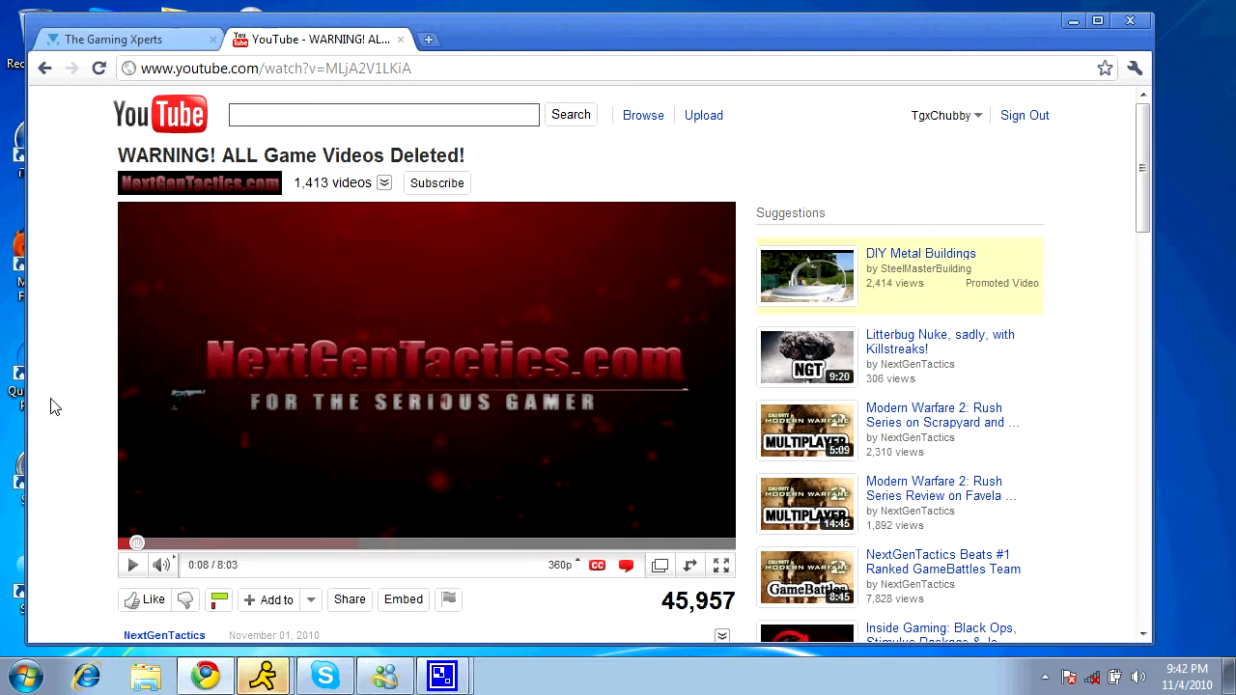
mouse_move(150, 398)
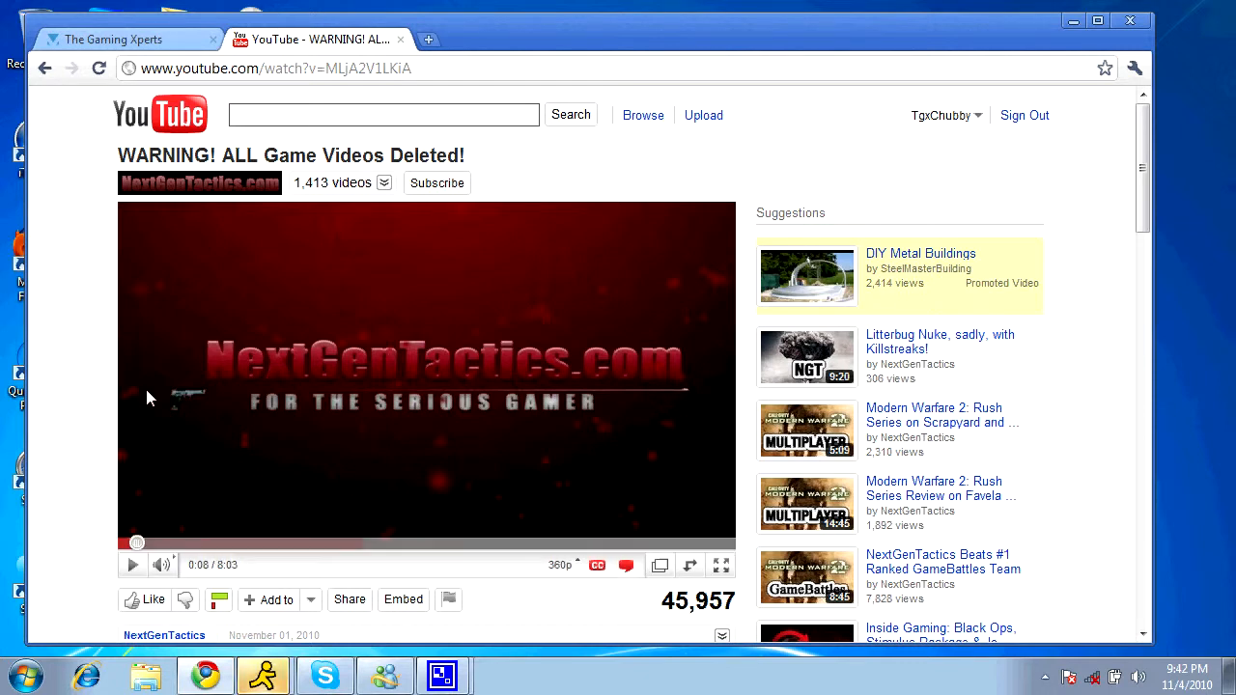
mouse_move(101, 418)
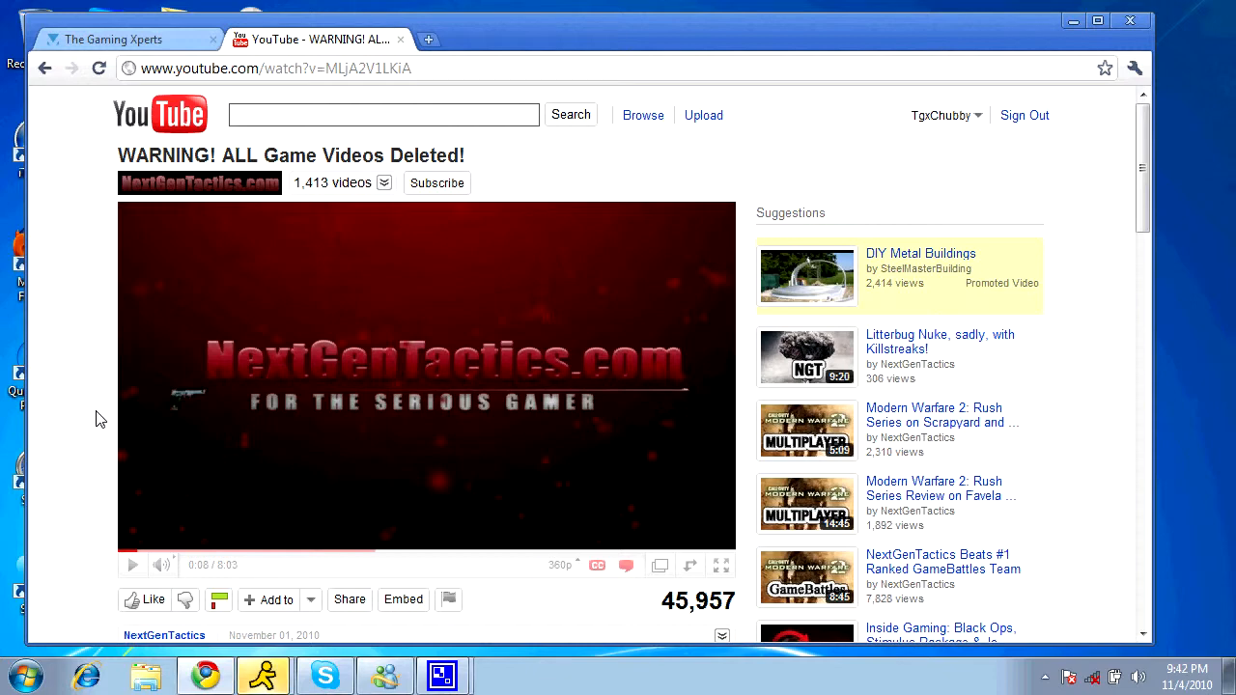
mouse_move(375, 47)
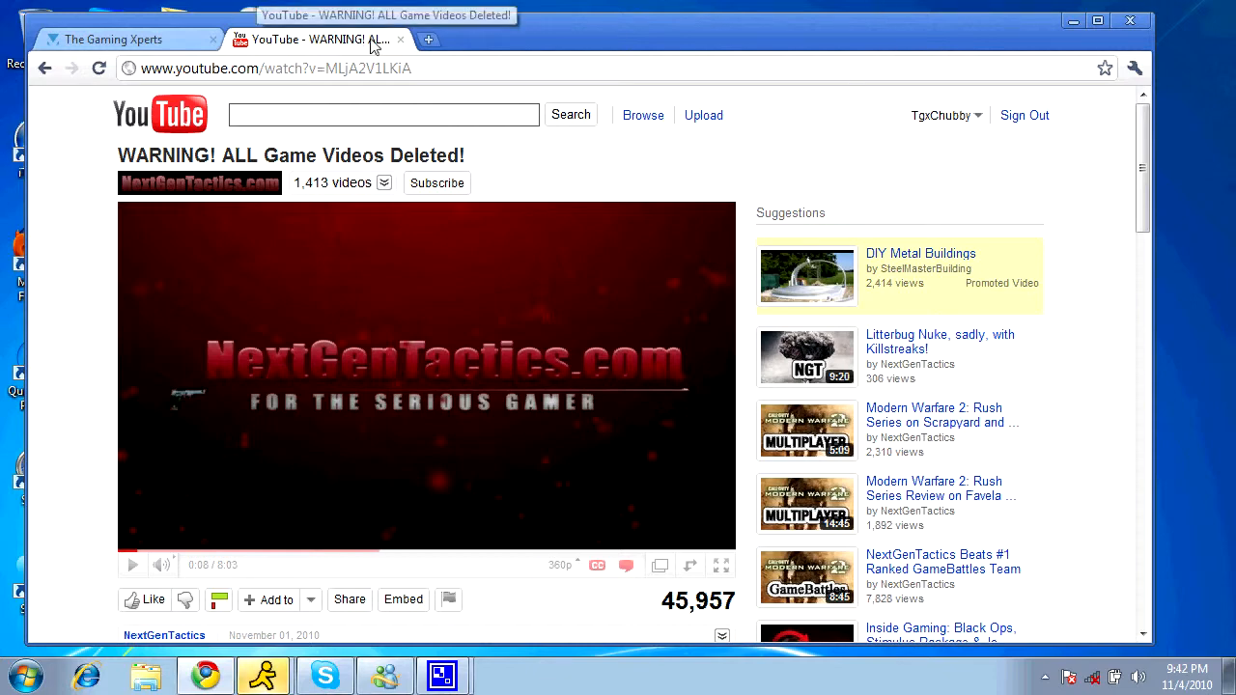
click(428, 40)
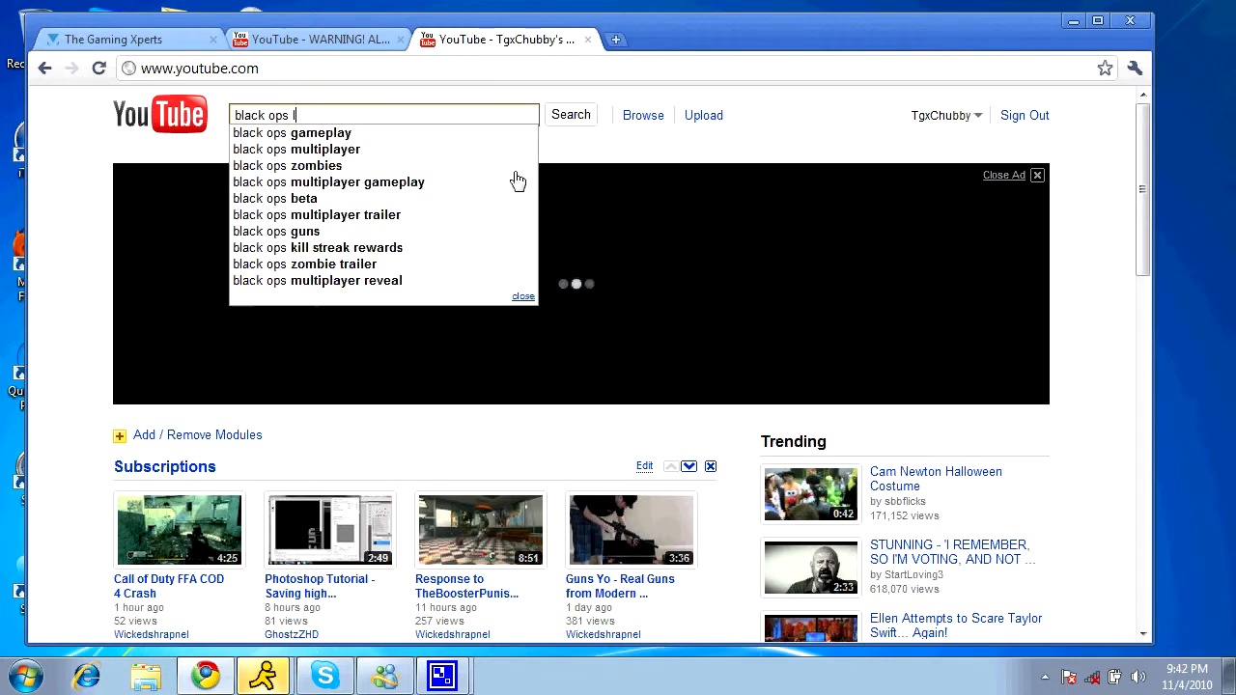
text(aunch)
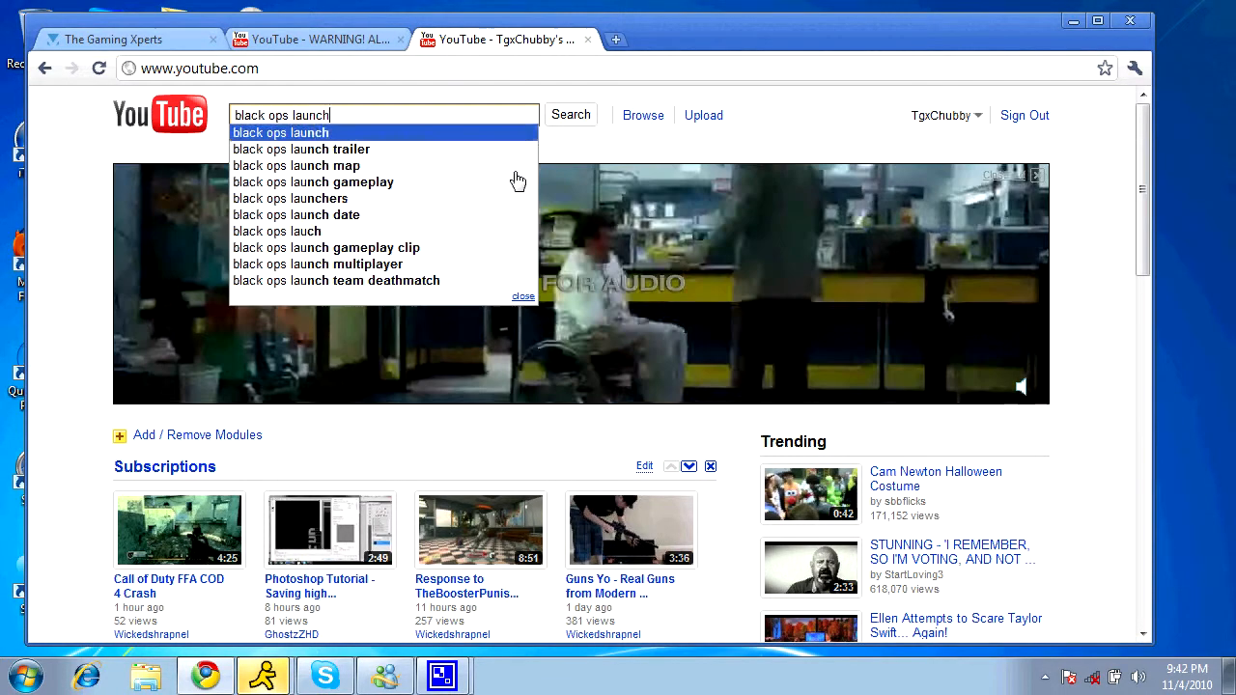
click(301, 149)
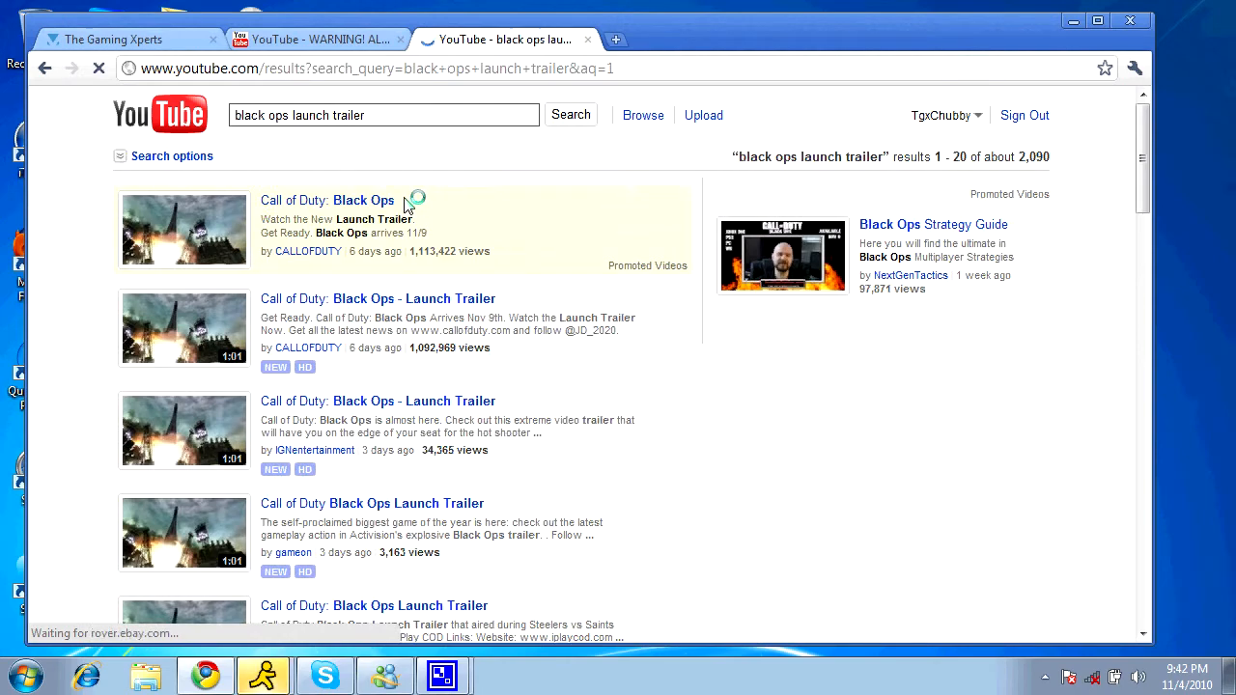
click(327, 200)
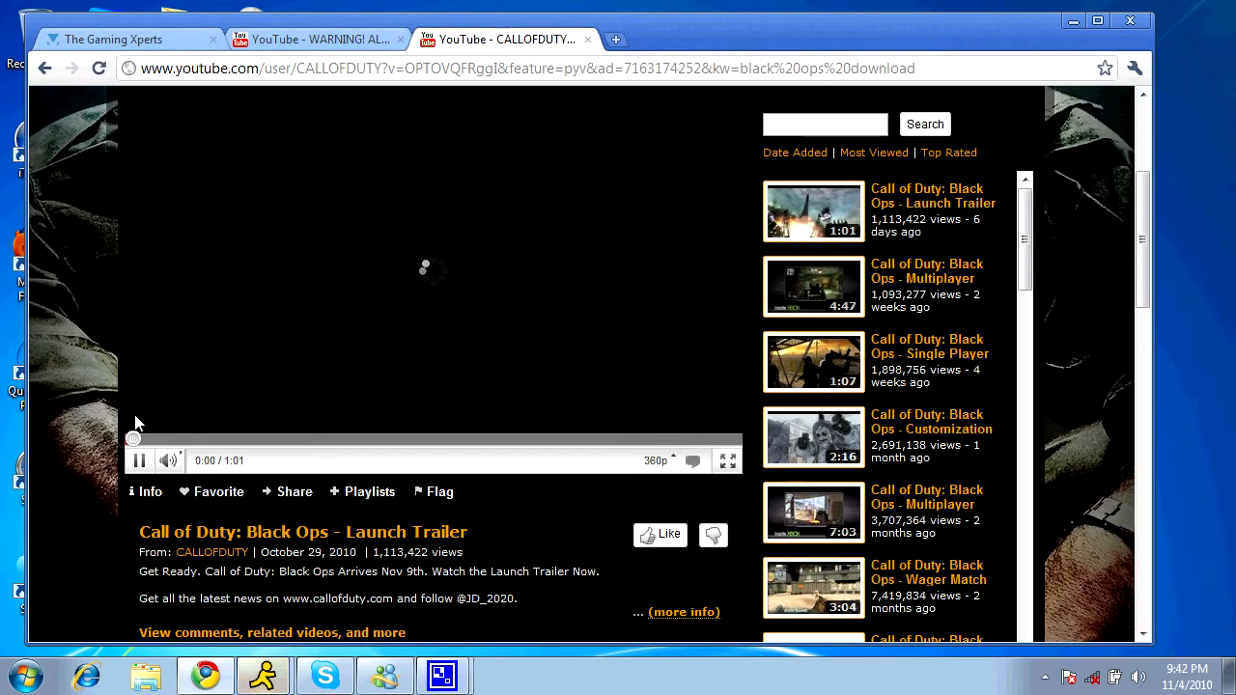
Play the Black Ops trailer for about five seconds, pause it, and minimize Chrome.
scroll(up, 3)
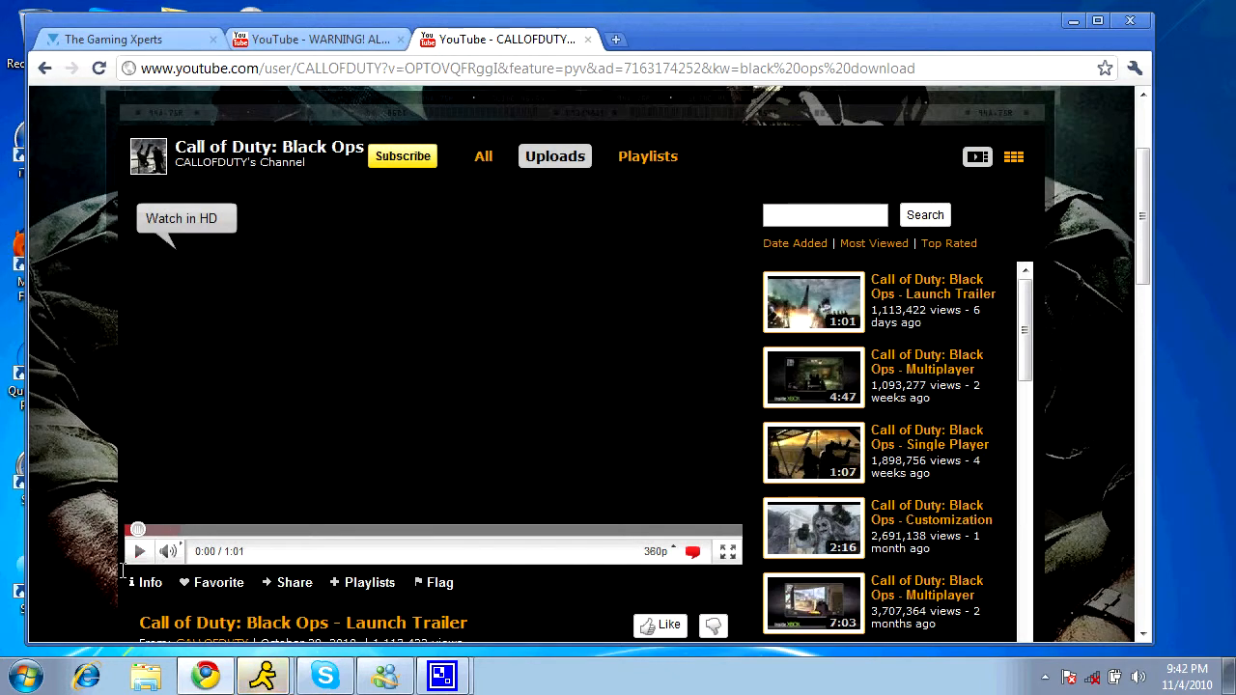
click(139, 552)
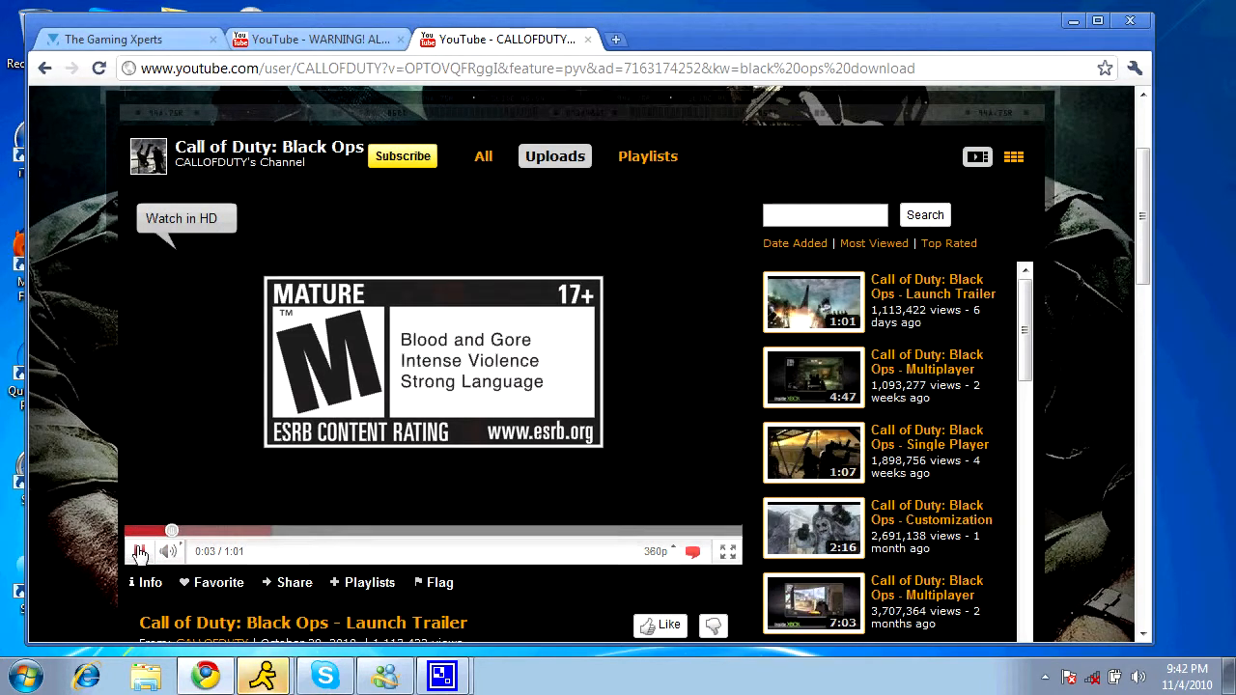
click(140, 551)
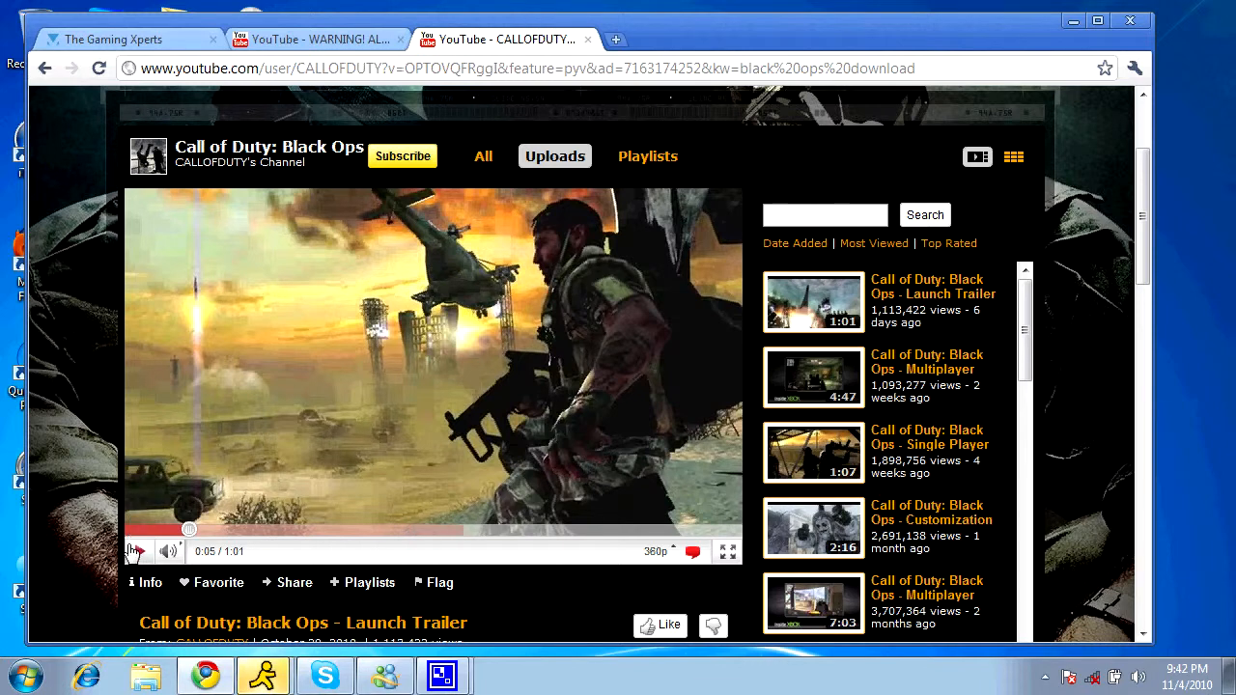
click(138, 551)
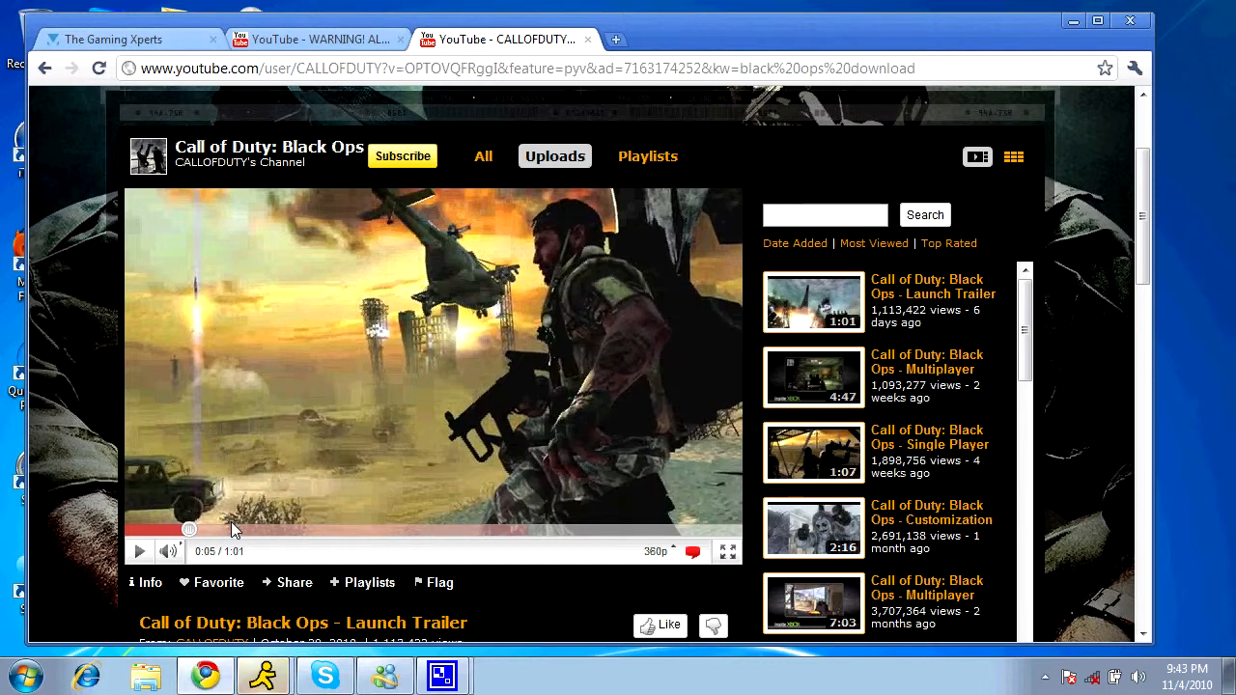
mouse_move(512, 332)
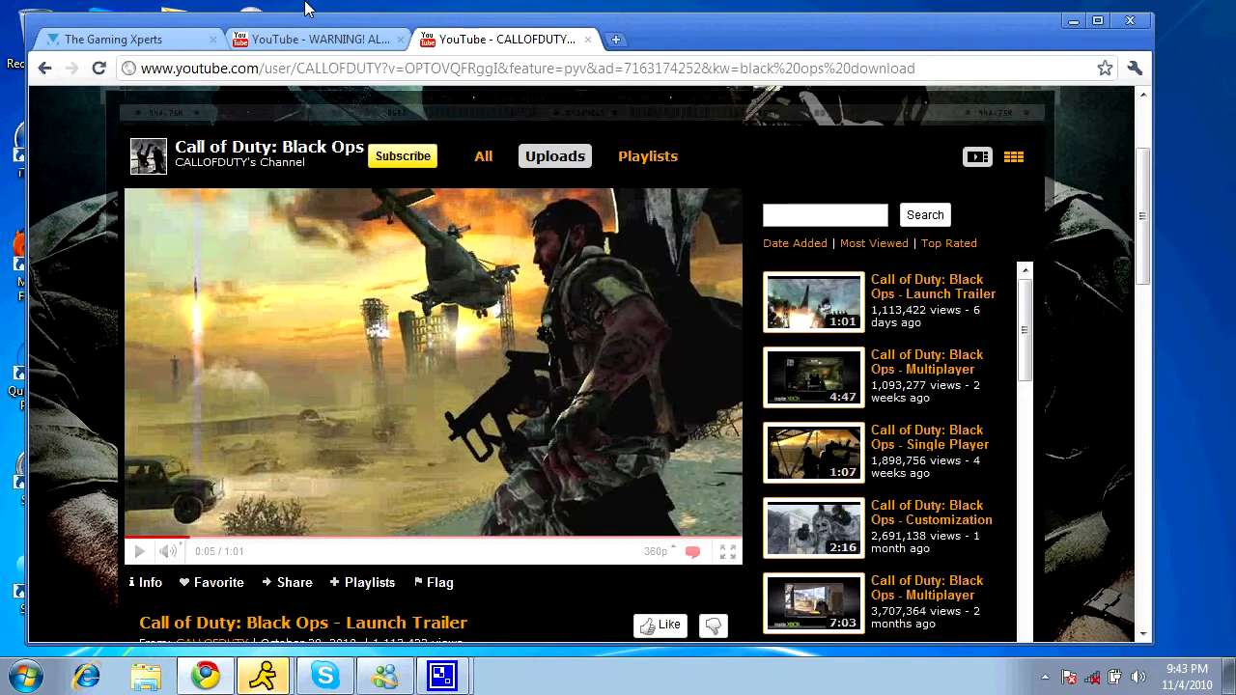
mouse_move(811, 191)
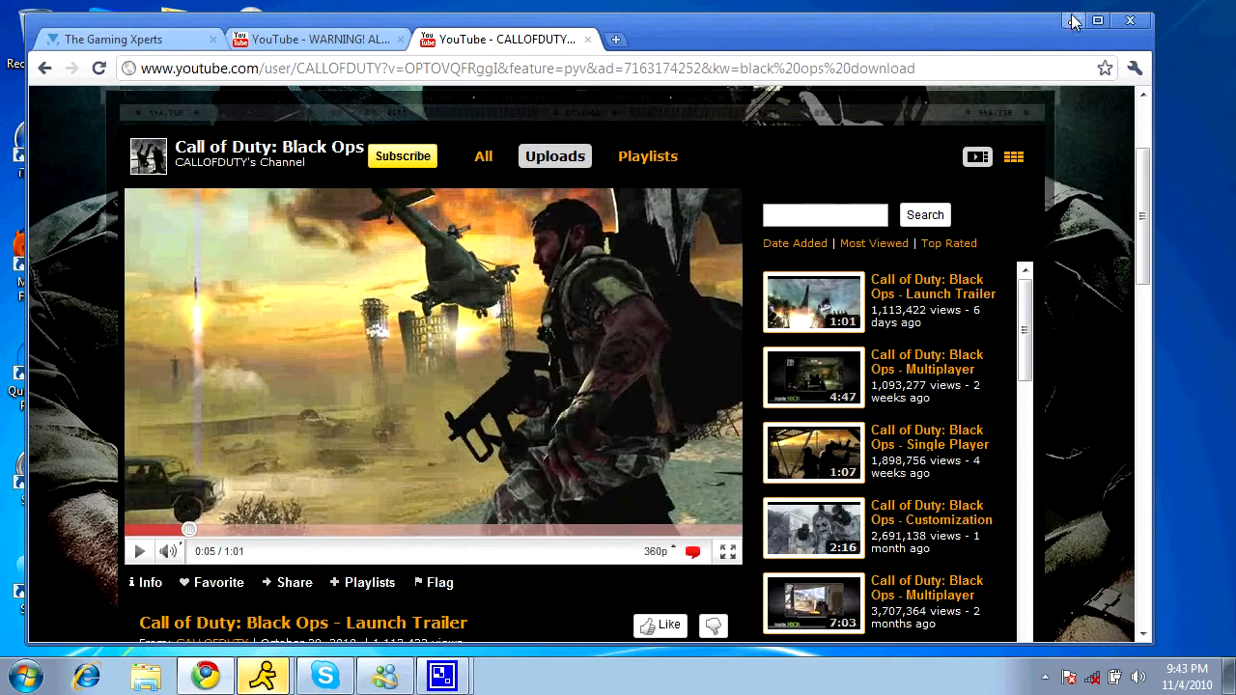
click(1075, 20)
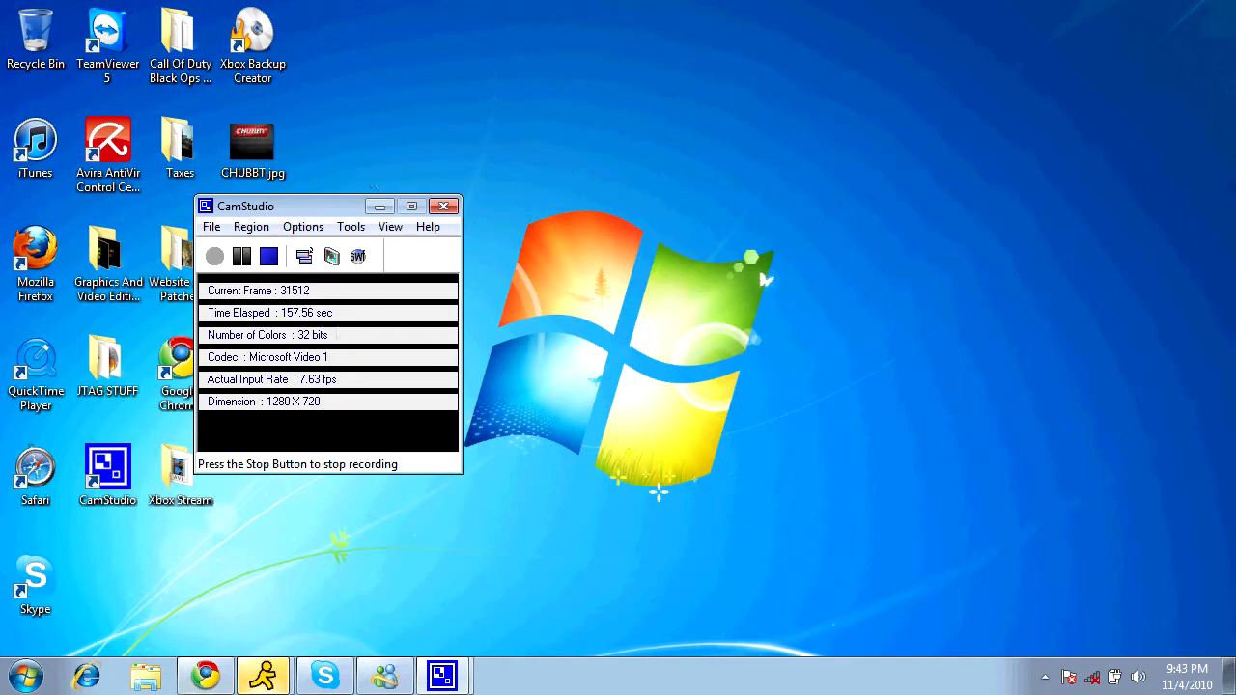
mouse_move(212, 507)
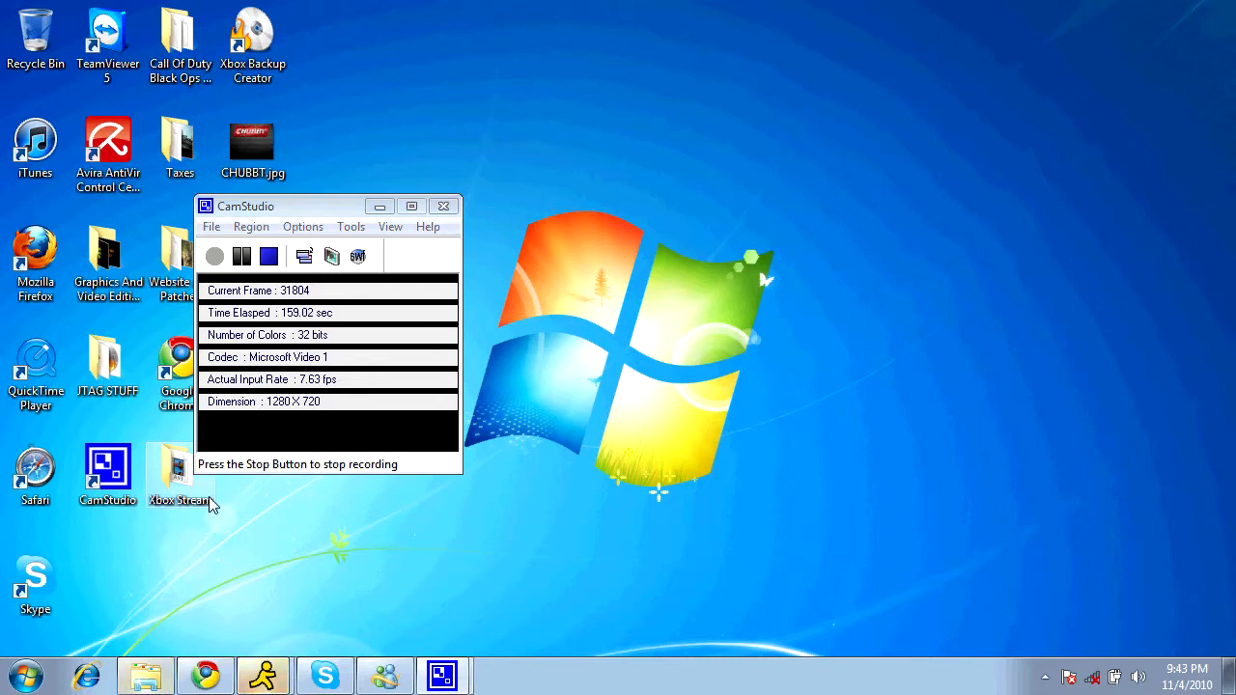
Open 'Fuck Activision.PNG' from the Pictures library in Windows Explorer.
click(145, 675)
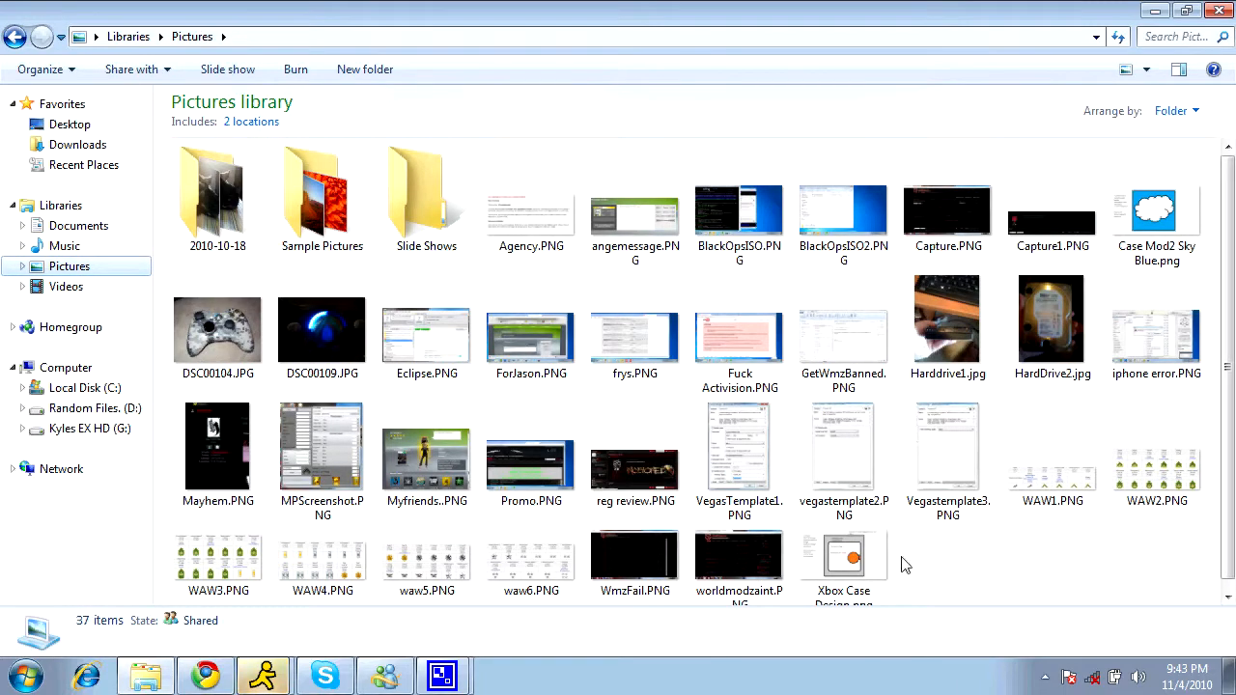
double_click(843, 555)
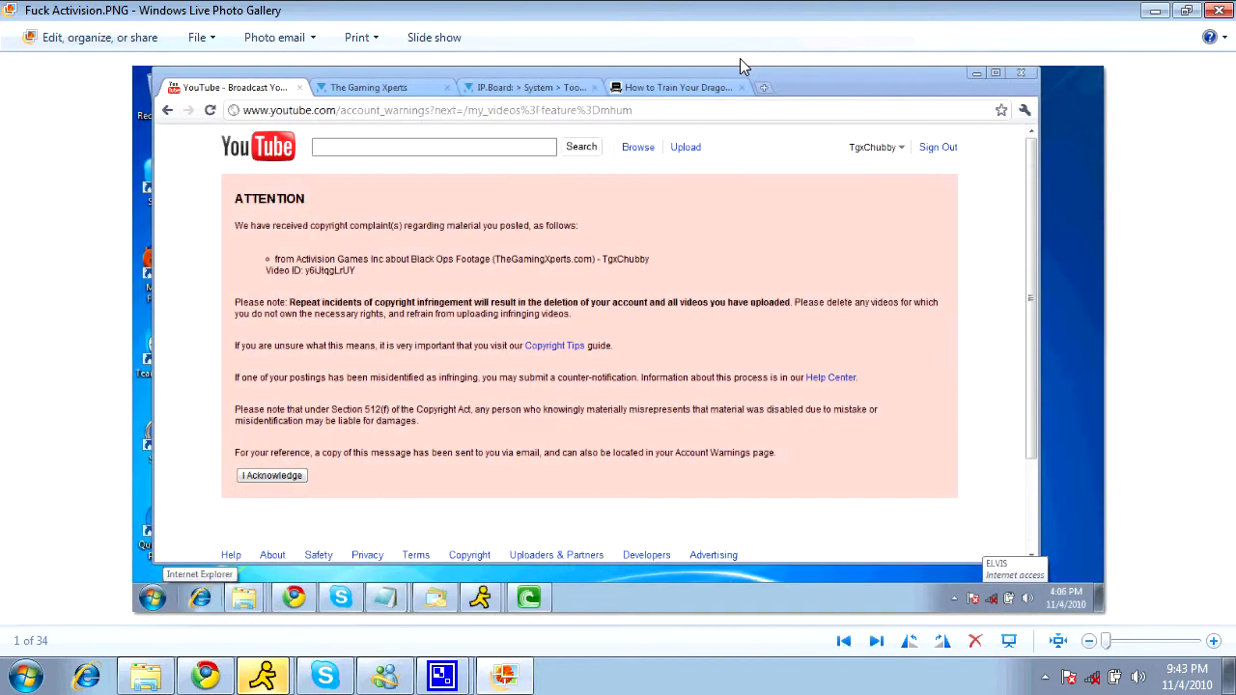
mouse_move(909, 640)
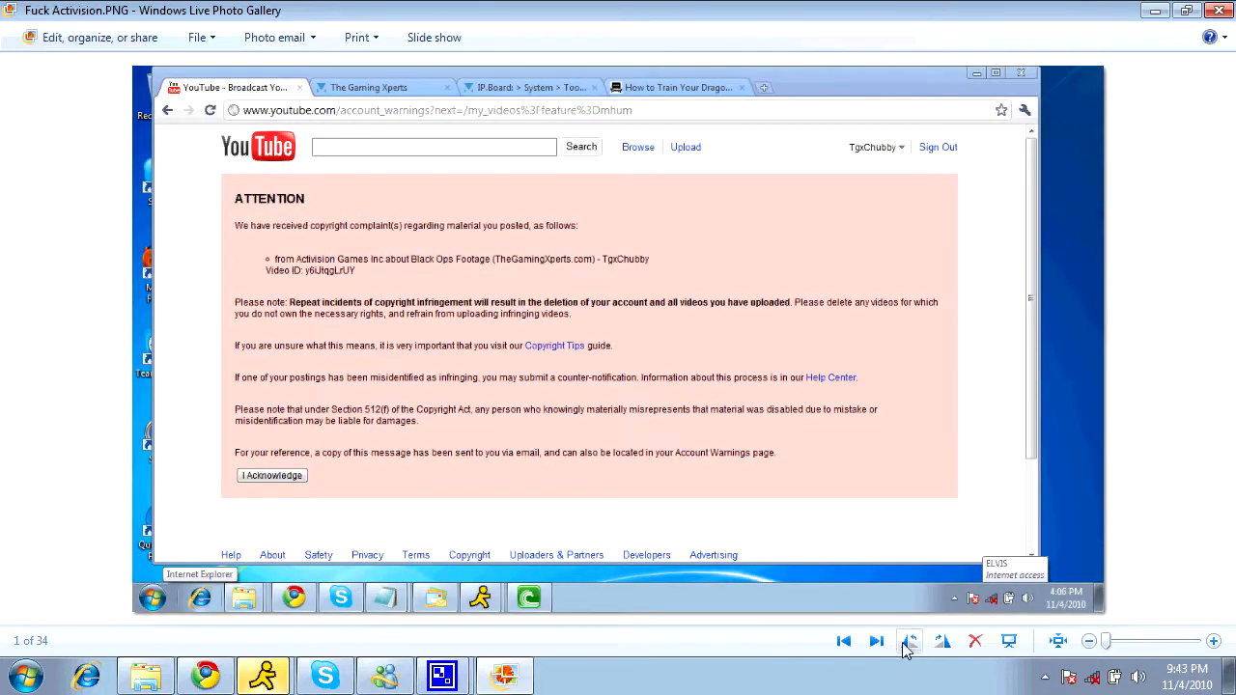
mouse_move(570, 355)
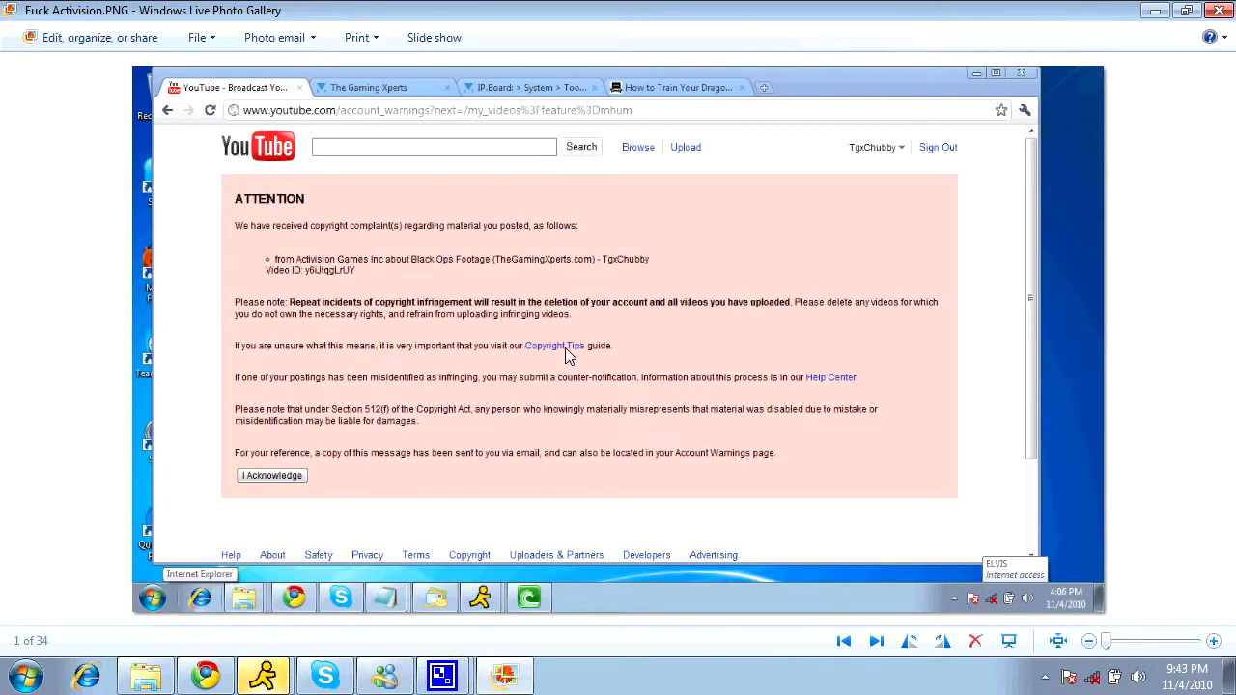
mouse_move(555, 268)
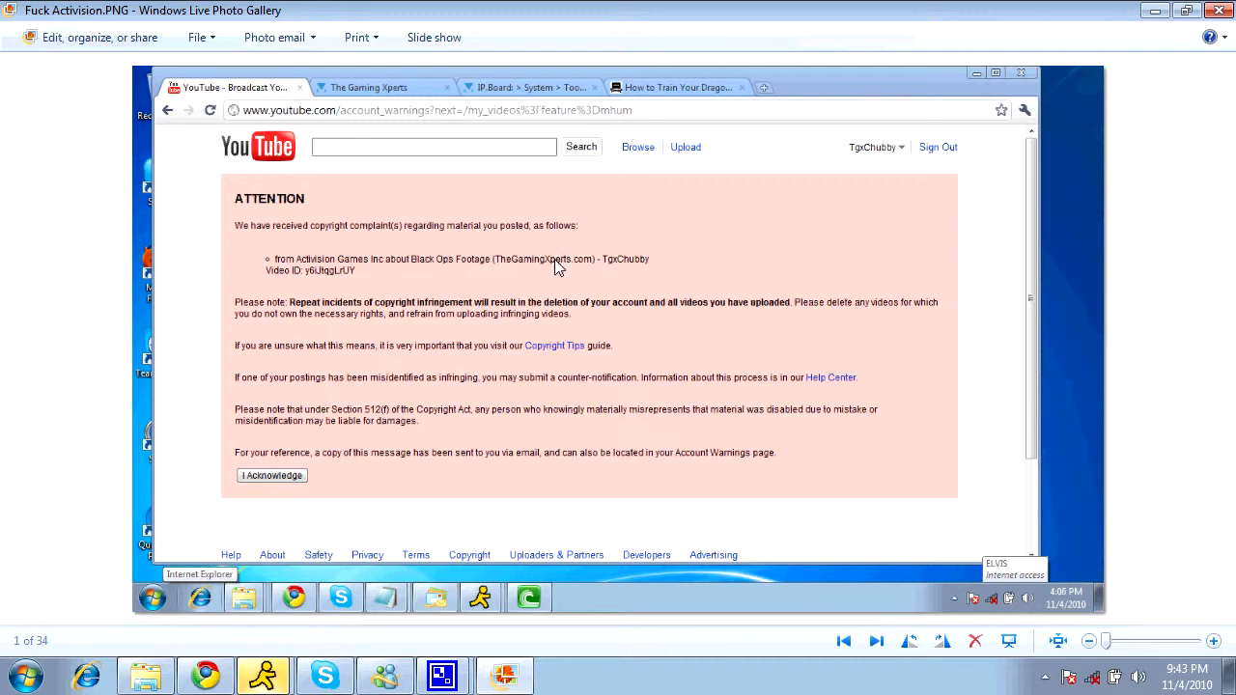
mouse_move(705, 127)
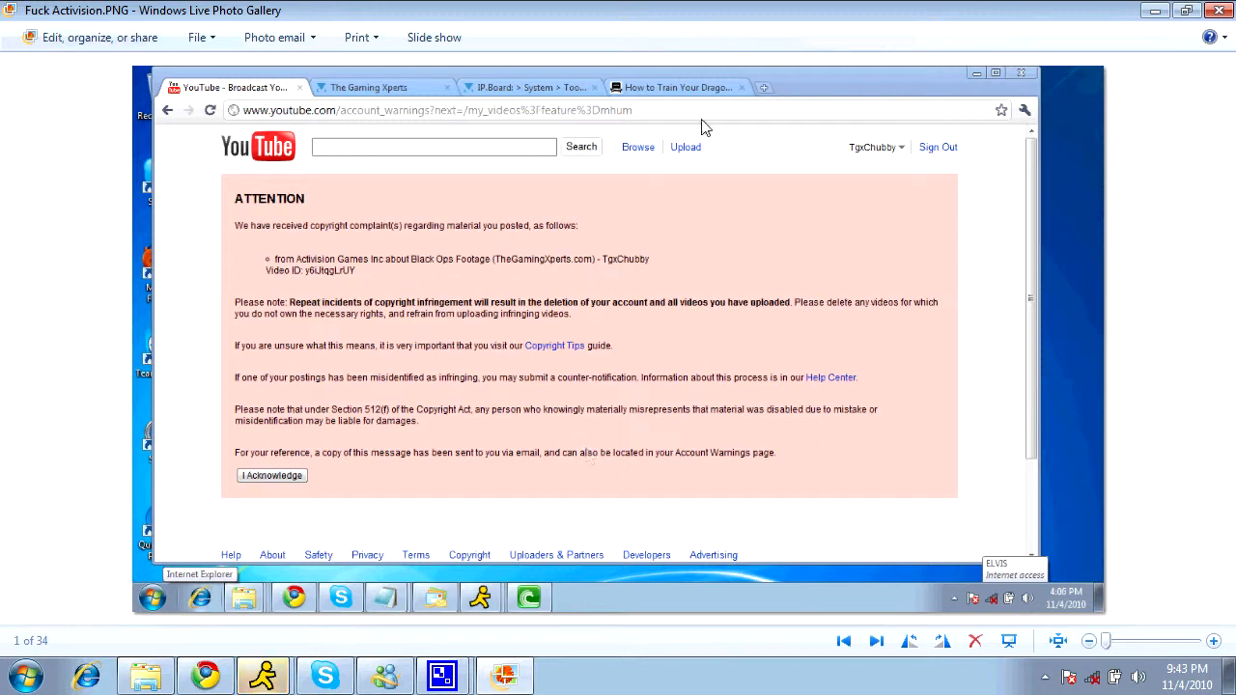
mouse_move(501, 207)
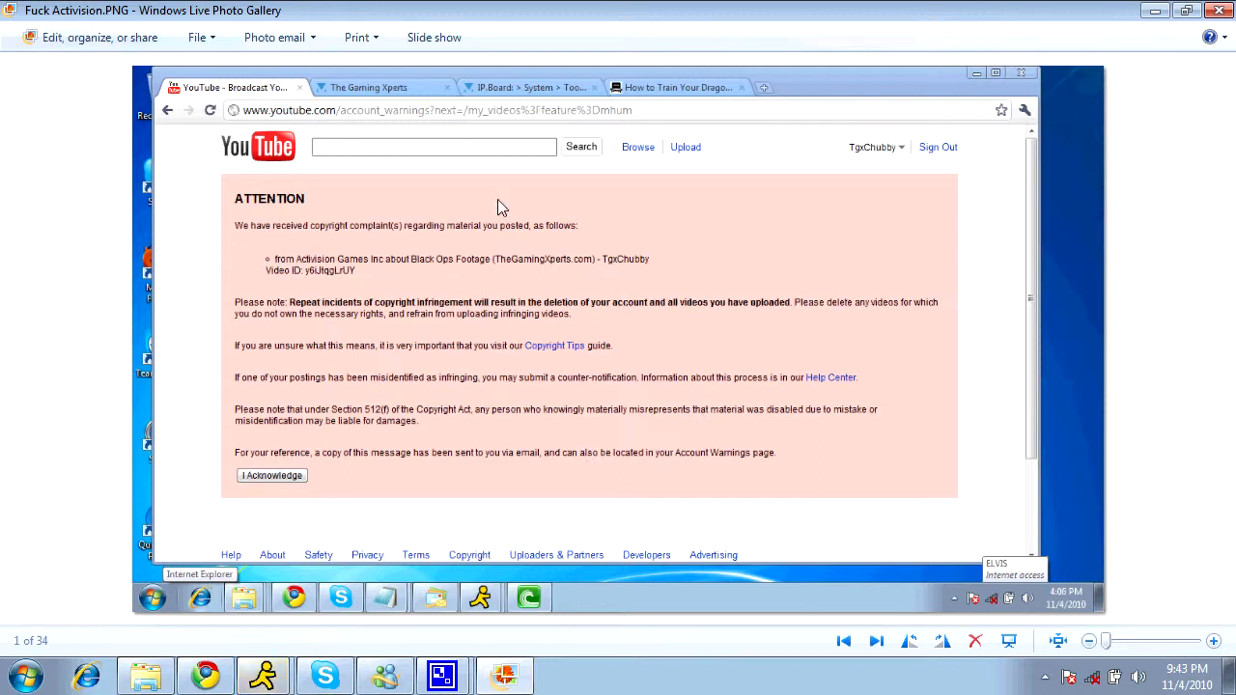
mouse_move(436, 408)
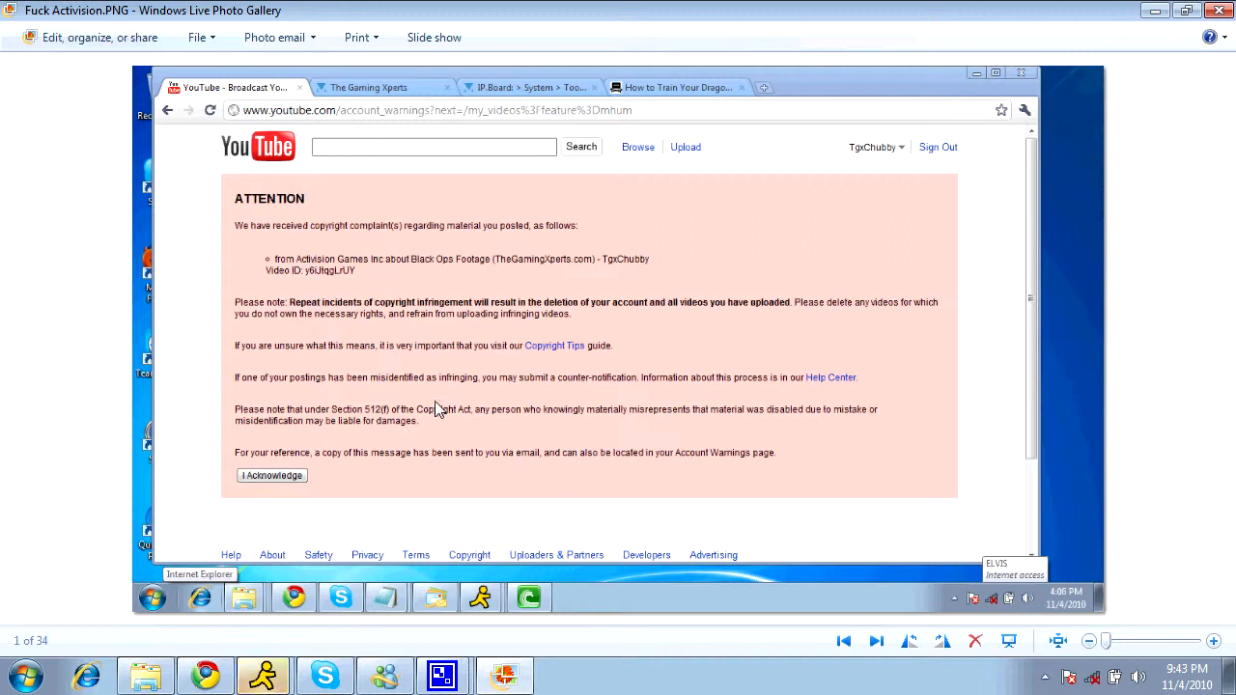
mouse_move(454, 324)
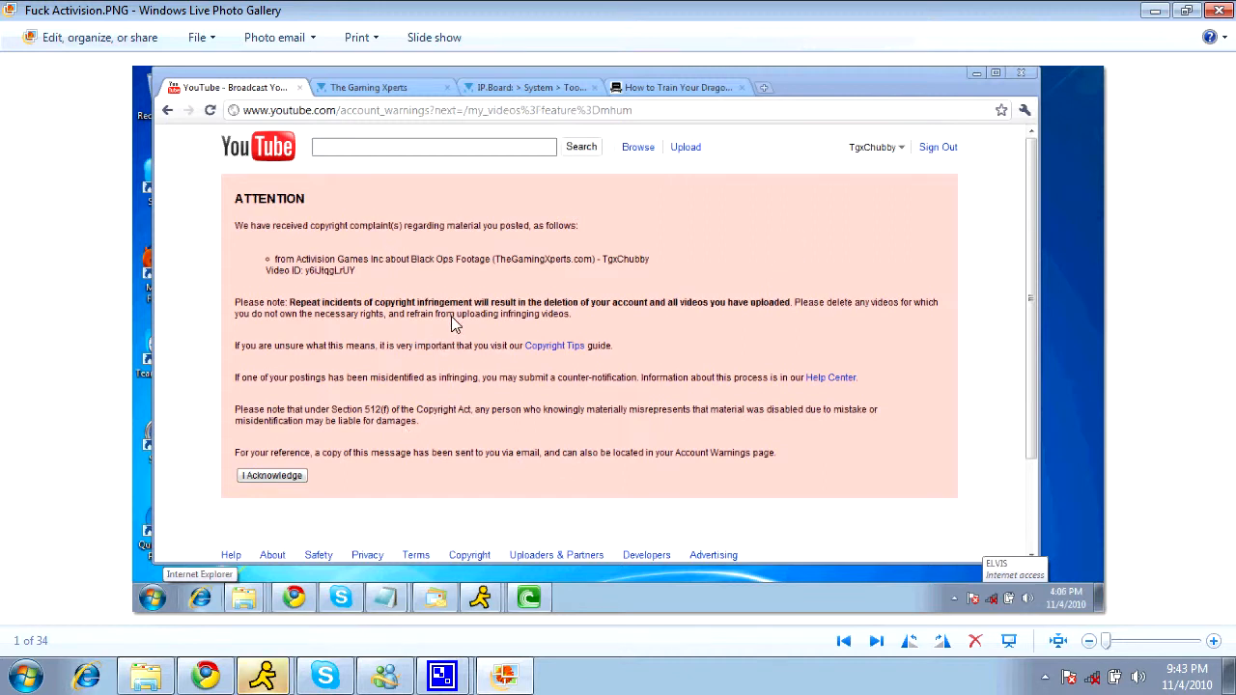
mouse_move(299, 350)
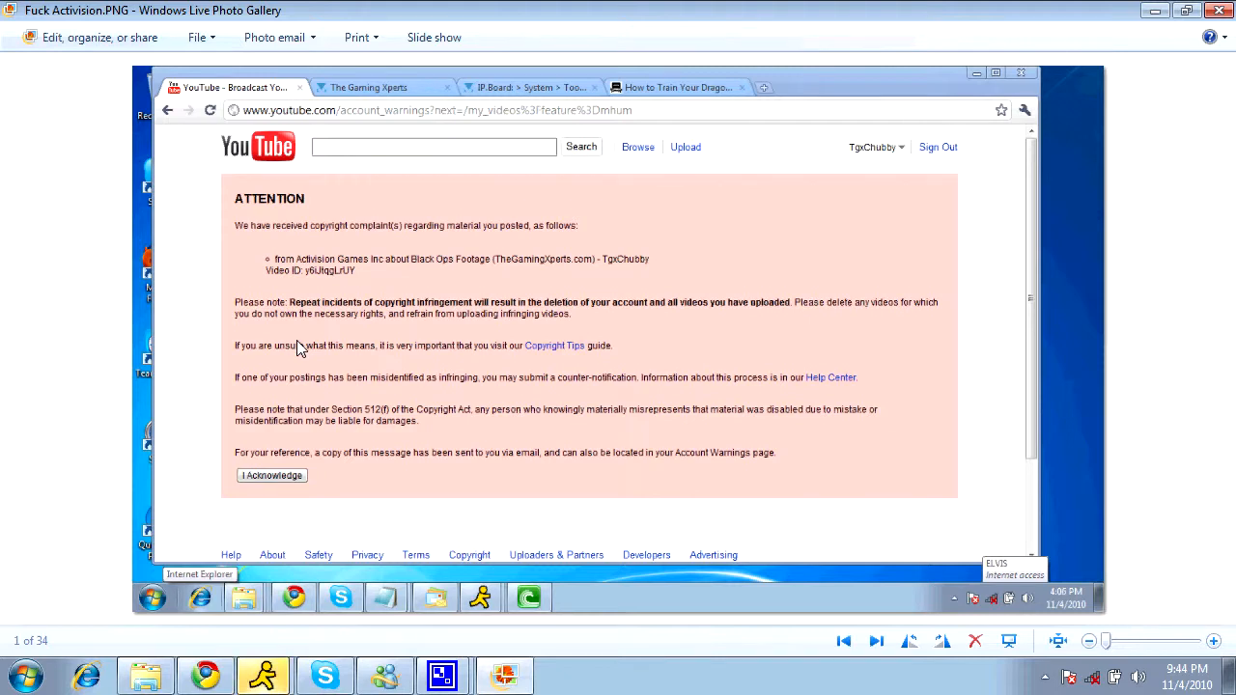
mouse_move(280, 338)
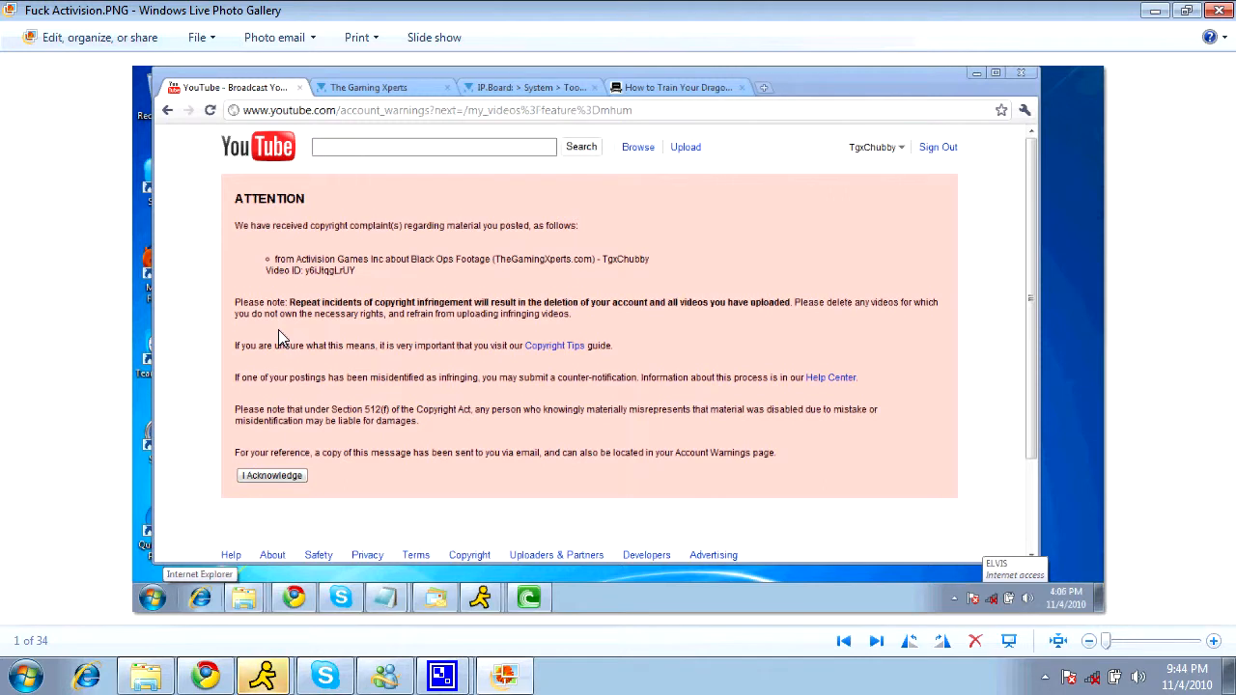
mouse_move(240, 319)
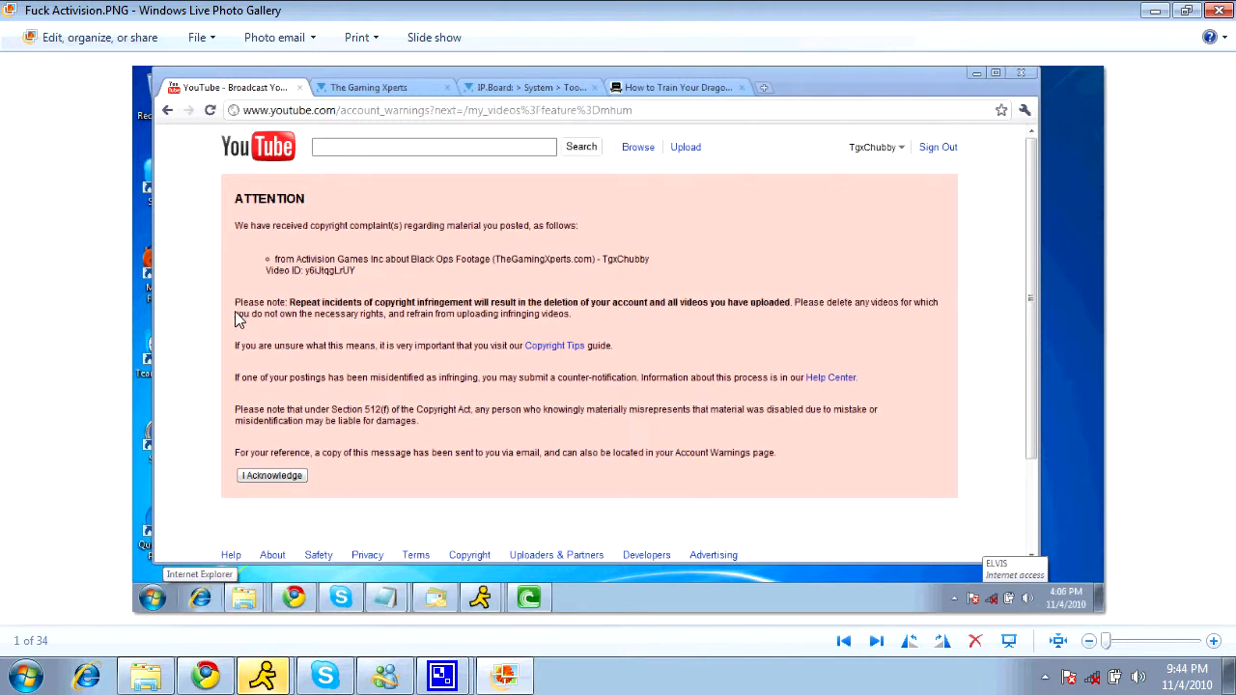
mouse_move(213, 298)
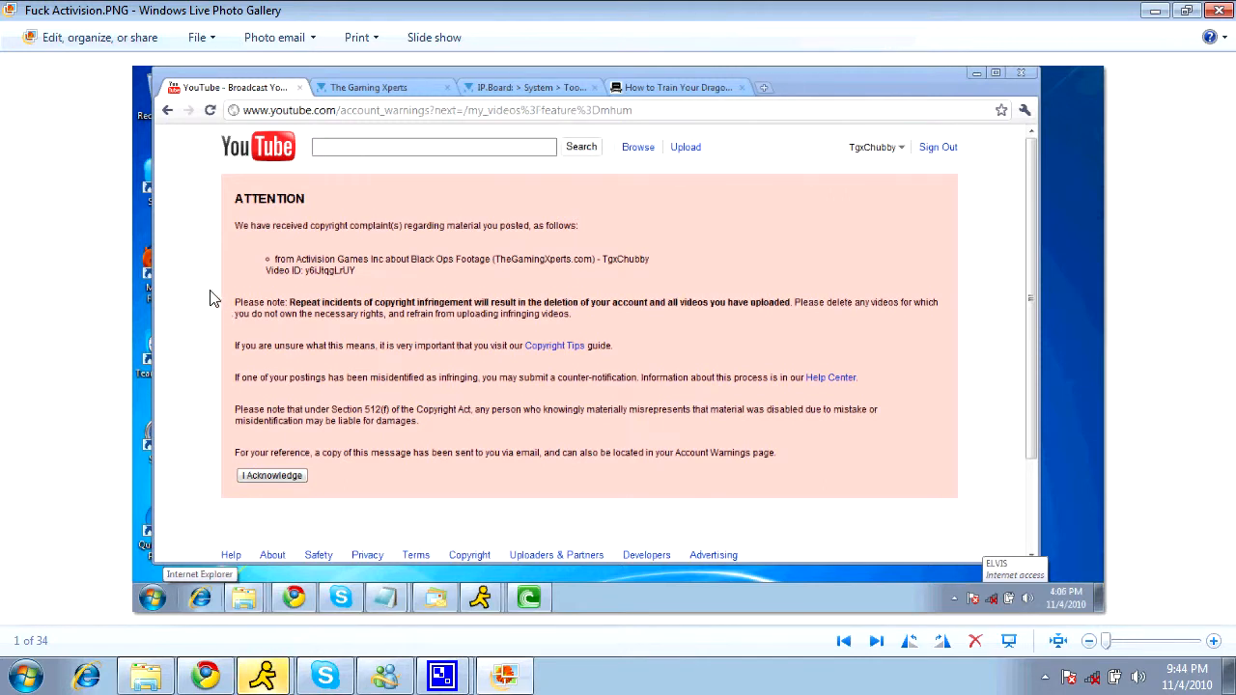
mouse_move(196, 304)
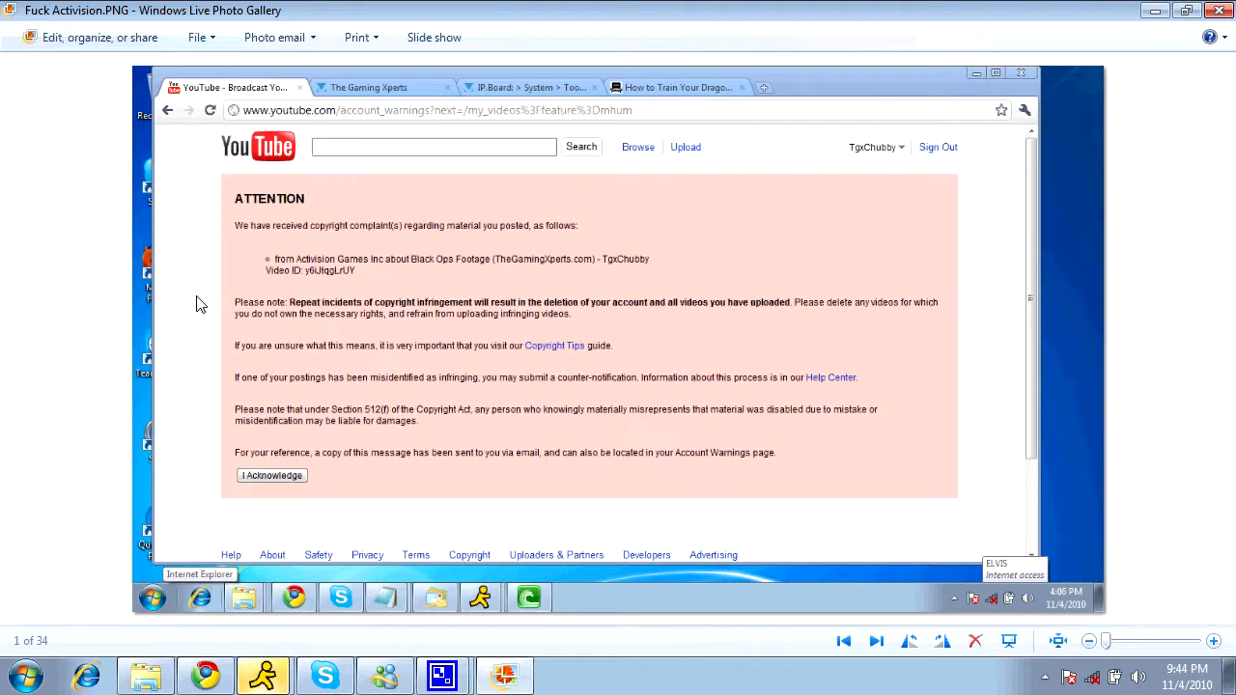
mouse_move(313, 311)
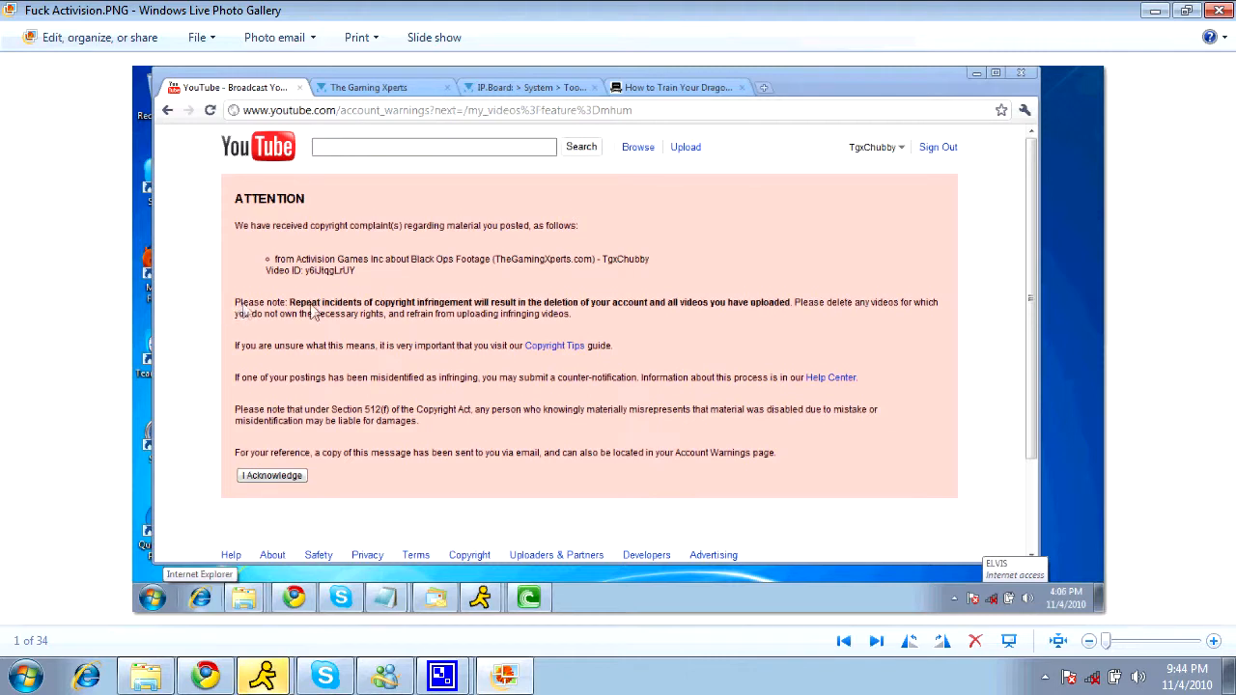
mouse_move(797, 449)
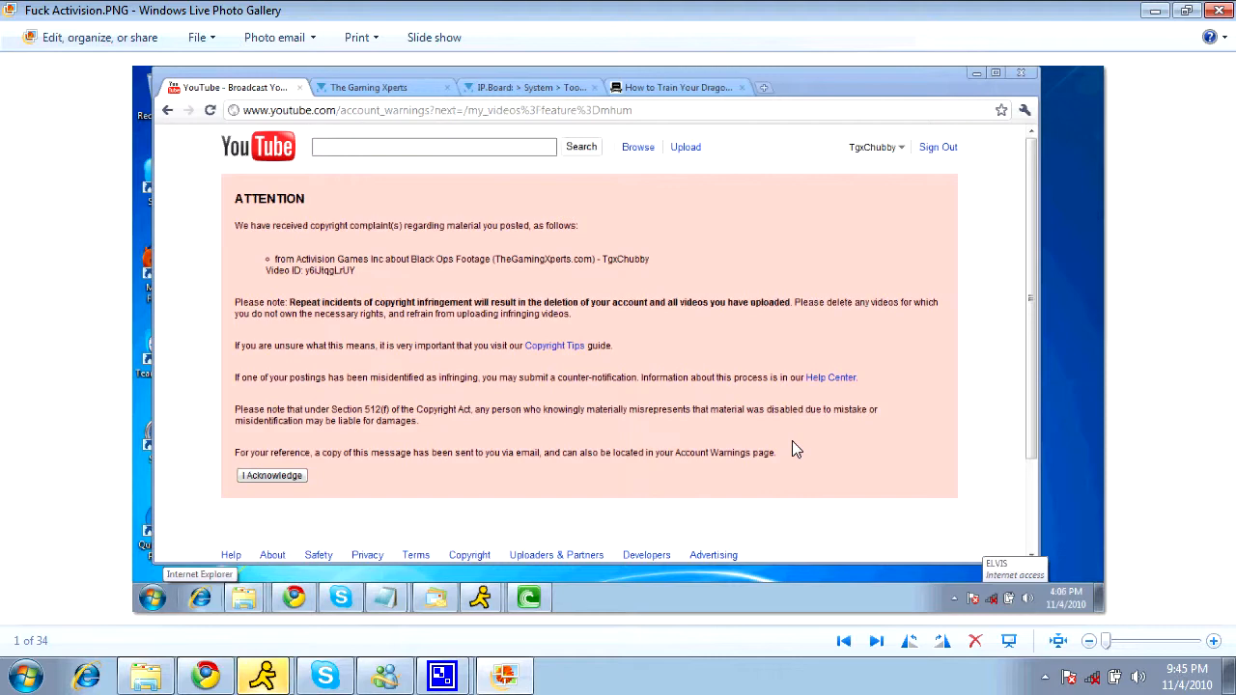
mouse_move(613, 468)
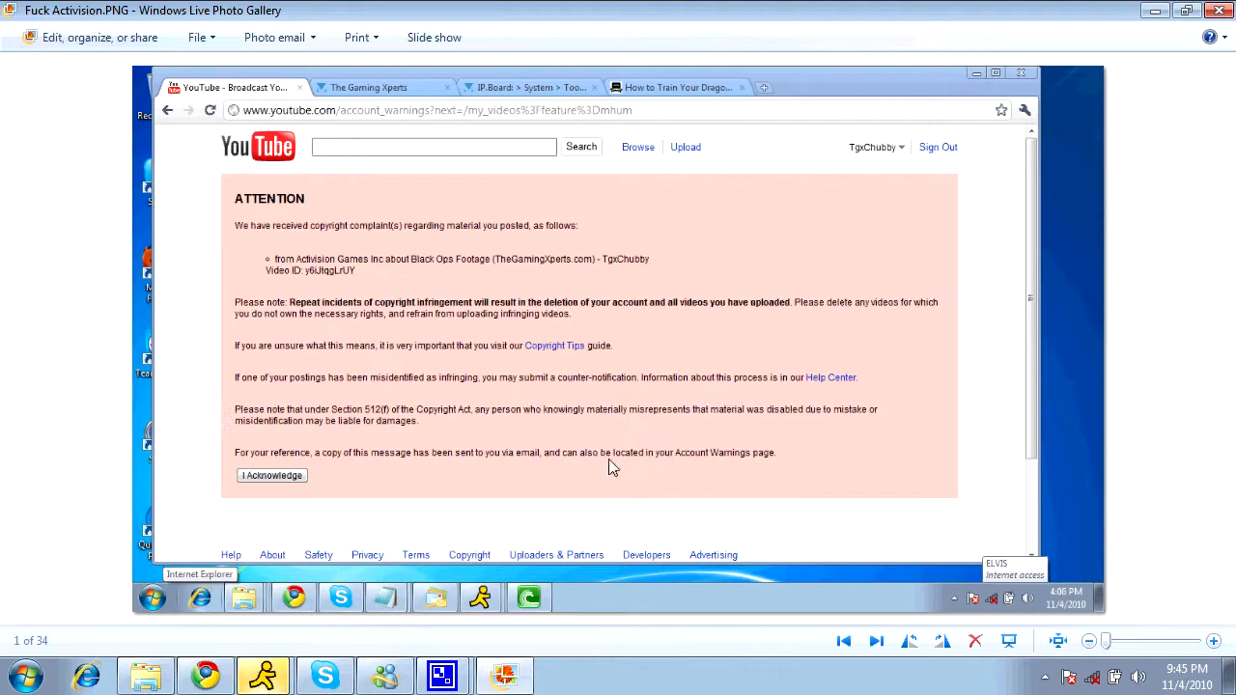
mouse_move(498, 349)
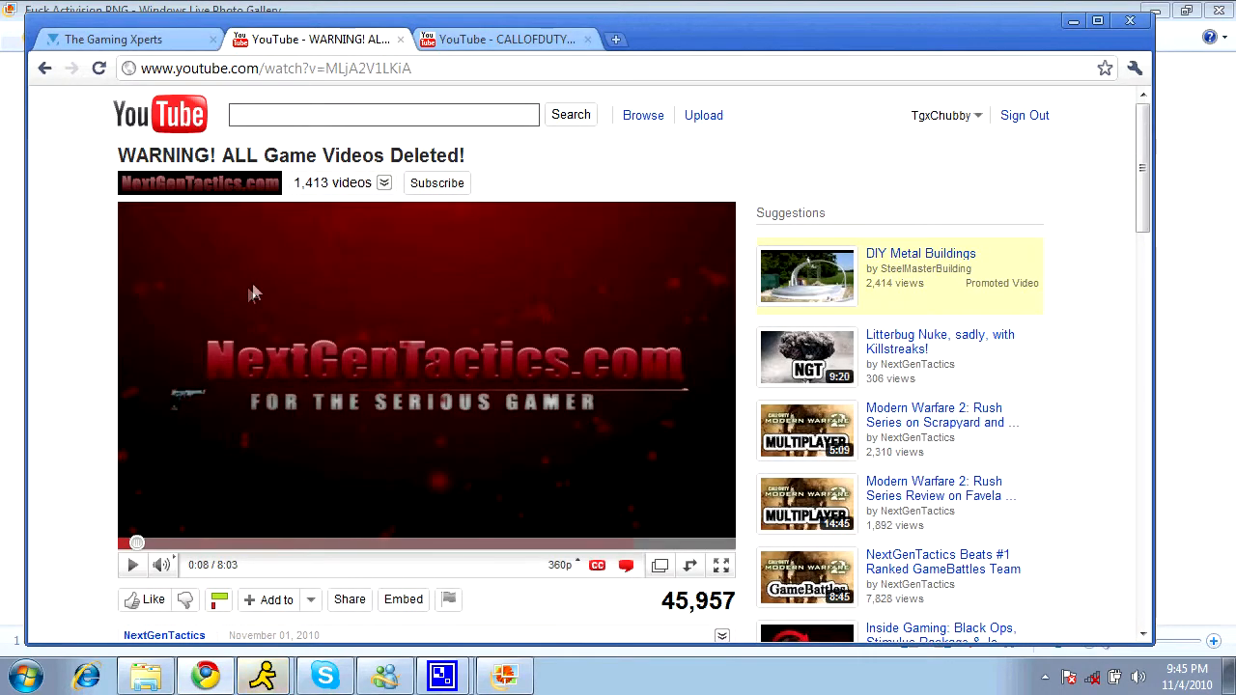
mouse_move(304, 375)
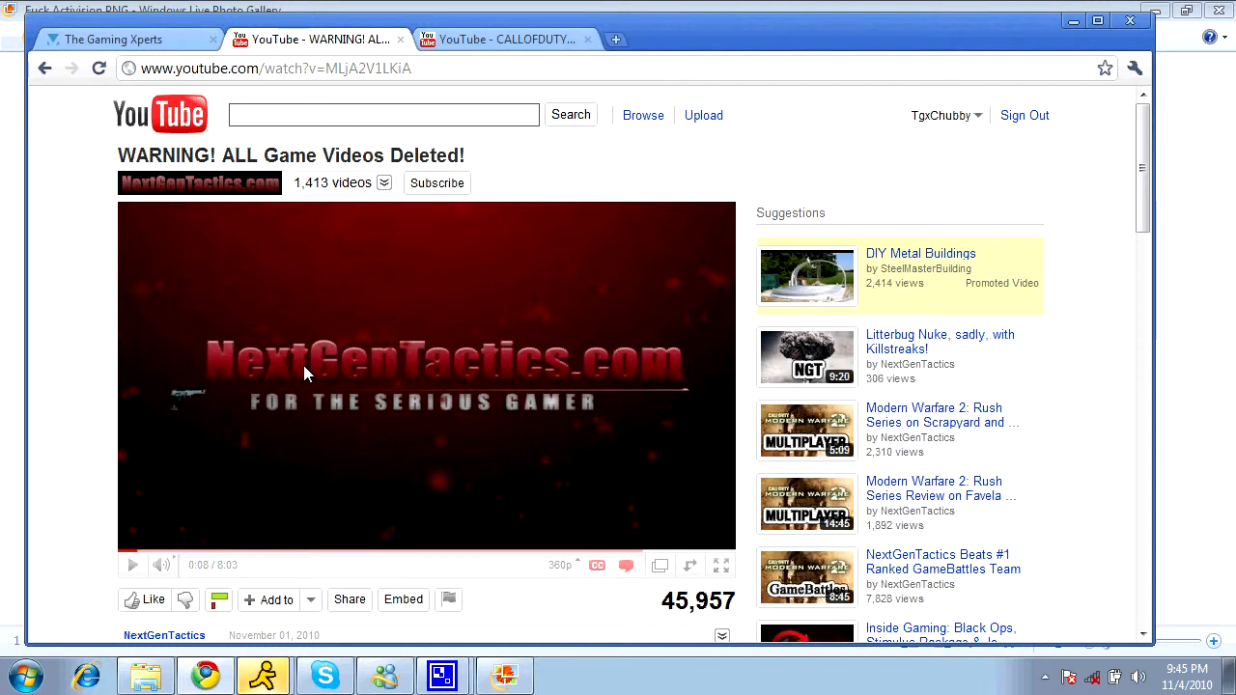
mouse_move(309, 373)
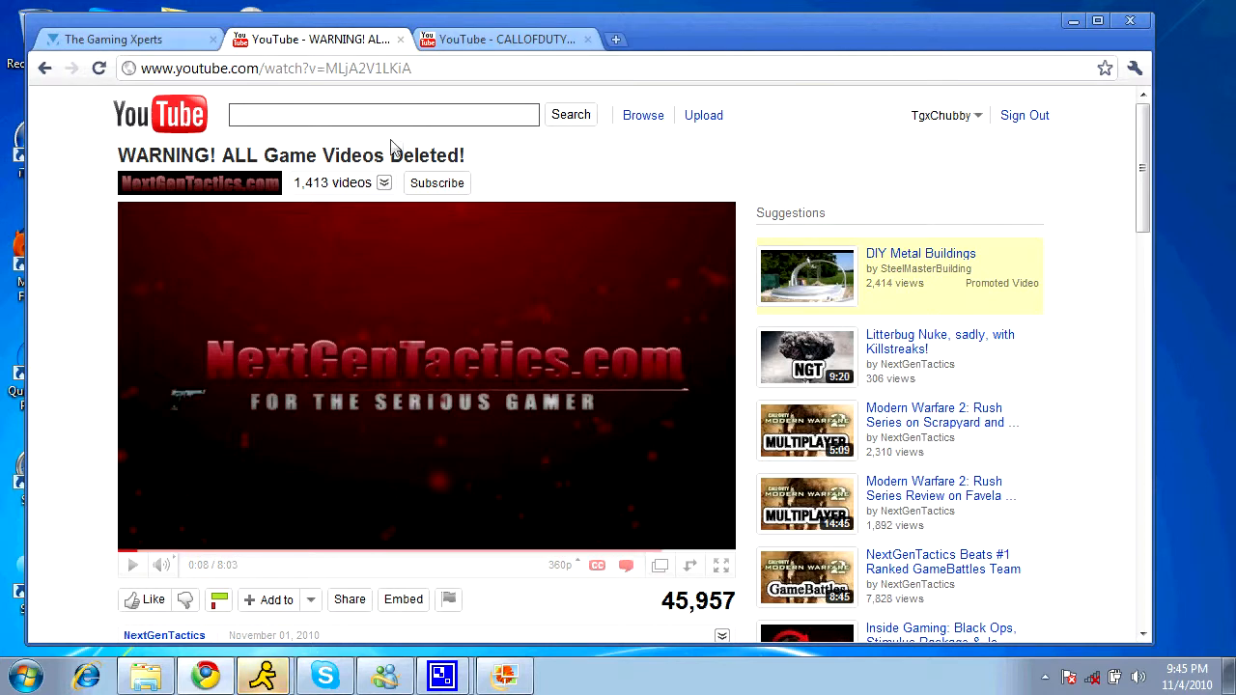
mouse_move(434, 232)
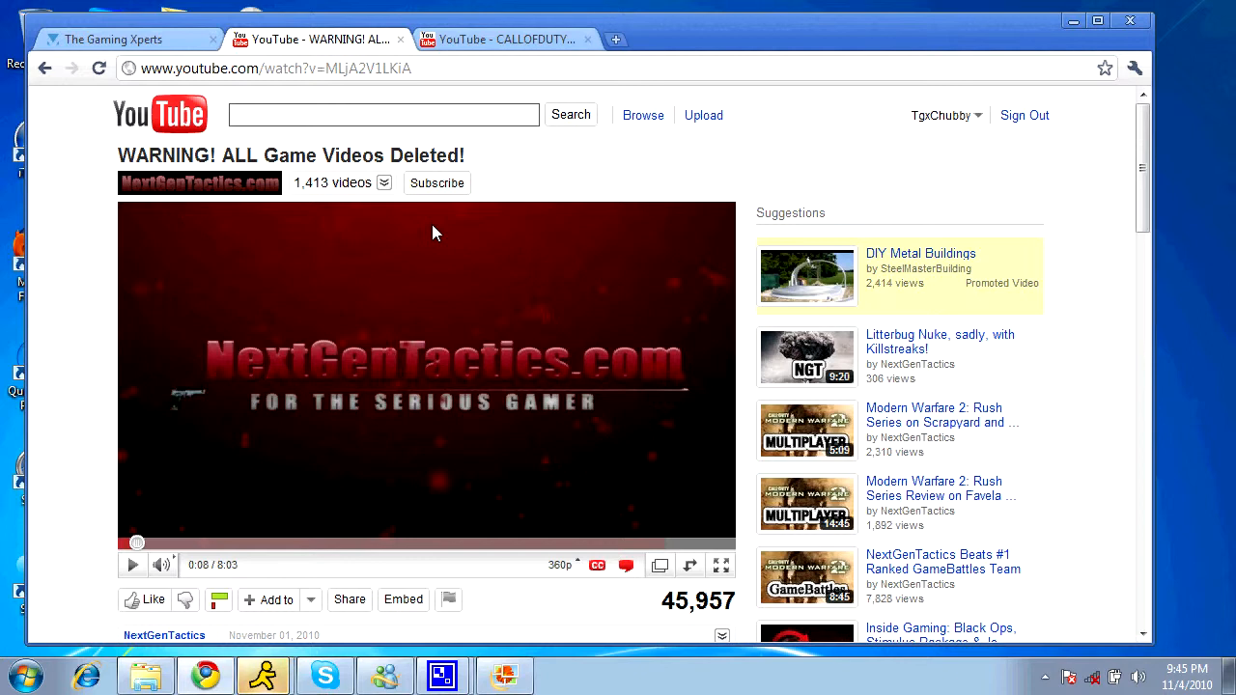